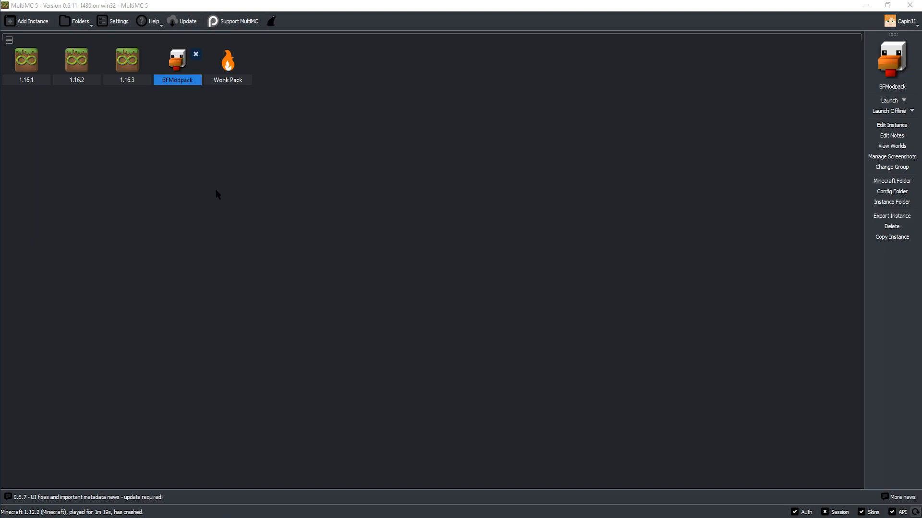
# Give 1.16.1 a bee icon, 1.16.2 meat, 1.16.3 stone, and Wonk Pack a fox
pyautogui.click(127, 60)
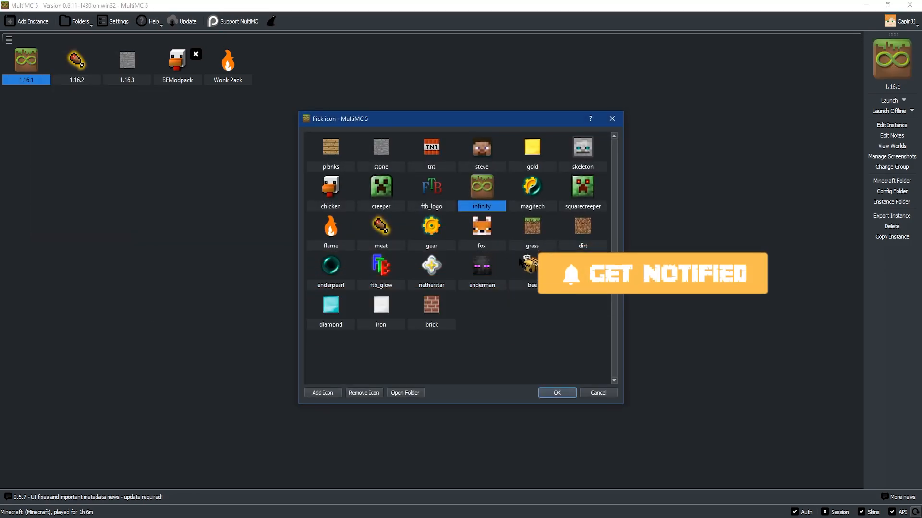
pyautogui.click(556, 393)
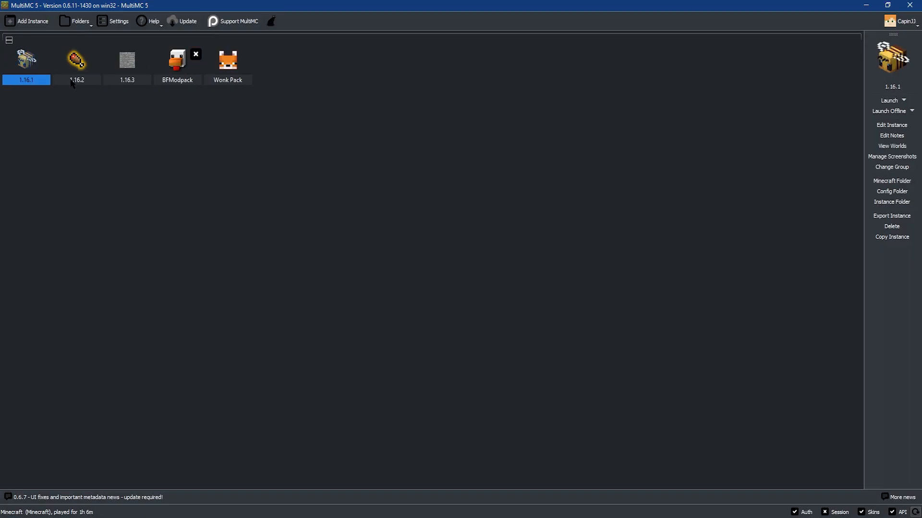
pyautogui.click(127, 59)
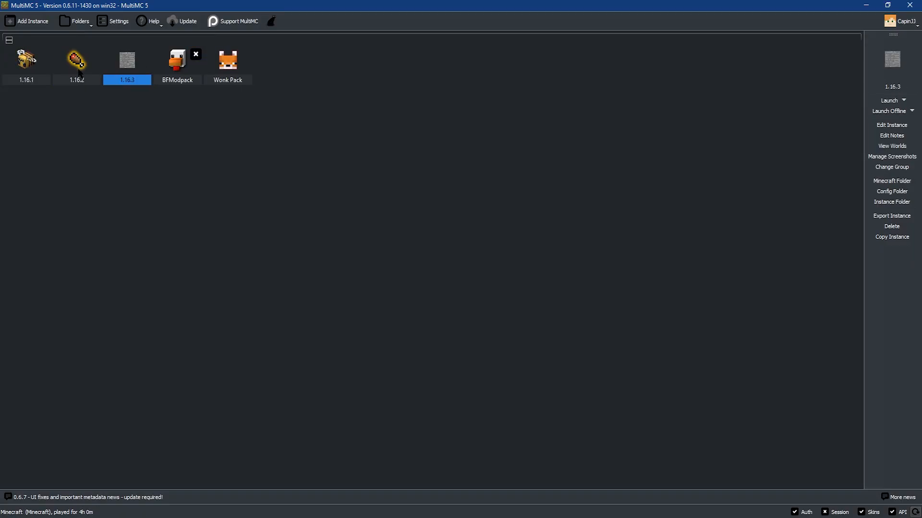
pyautogui.click(228, 58)
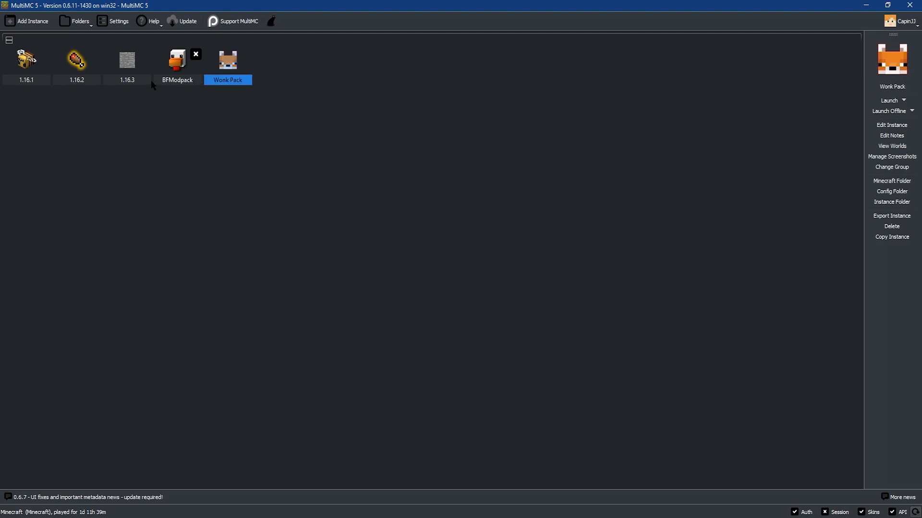
pyautogui.rightClick(126, 58)
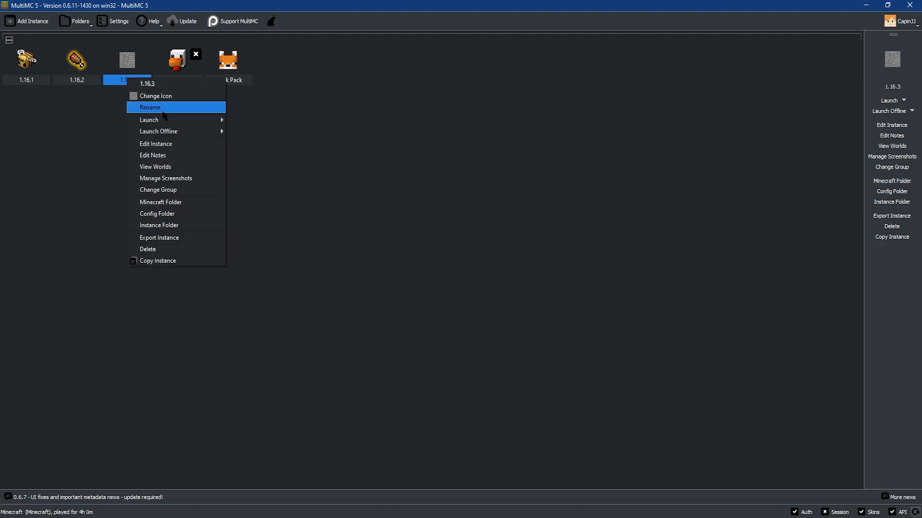
pyautogui.rightClick(176, 58)
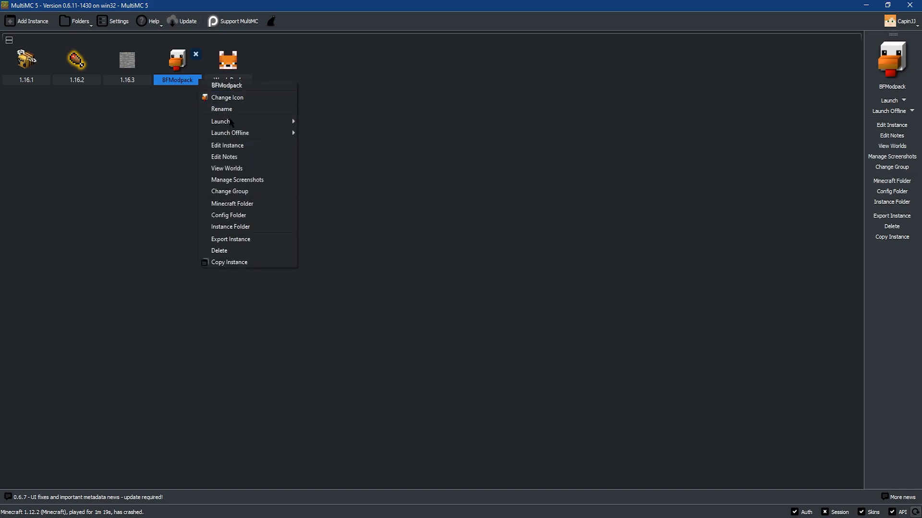
# Review BFModpack's Minecraft/Forge versions and loader mods, then launch the instance
pyautogui.click(227, 145)
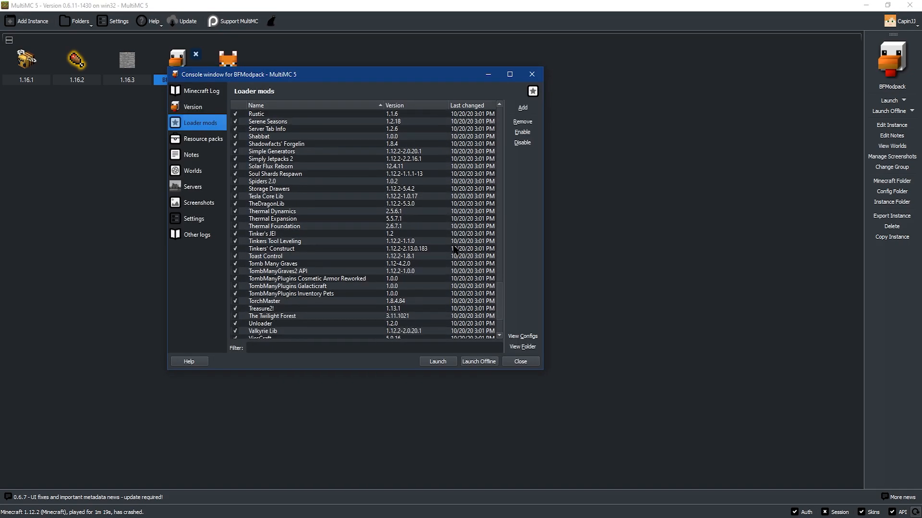
pyautogui.click(192, 106)
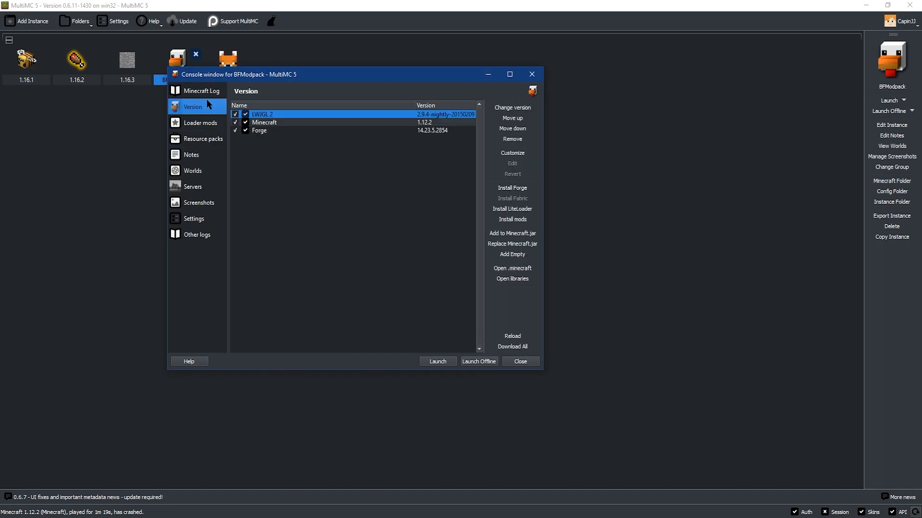
pyautogui.moveTo(512, 219)
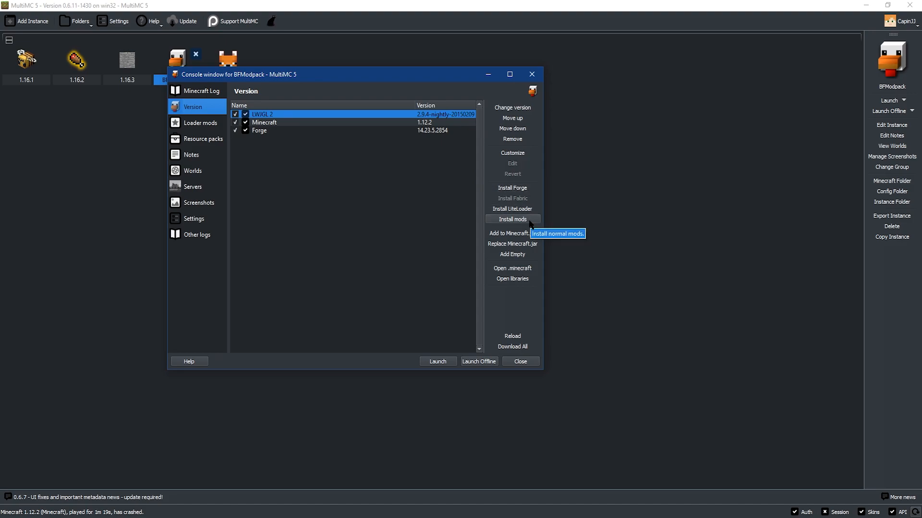
pyautogui.click(200, 122)
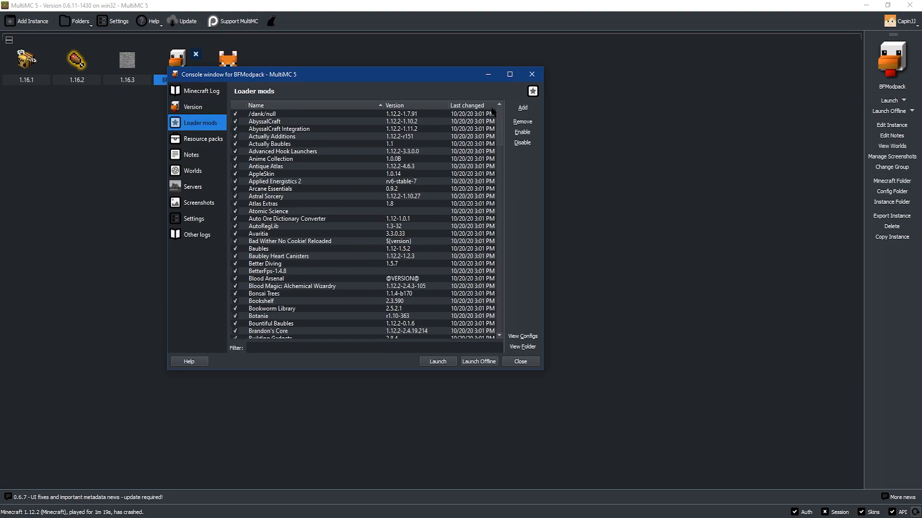
pyautogui.click(522, 107)
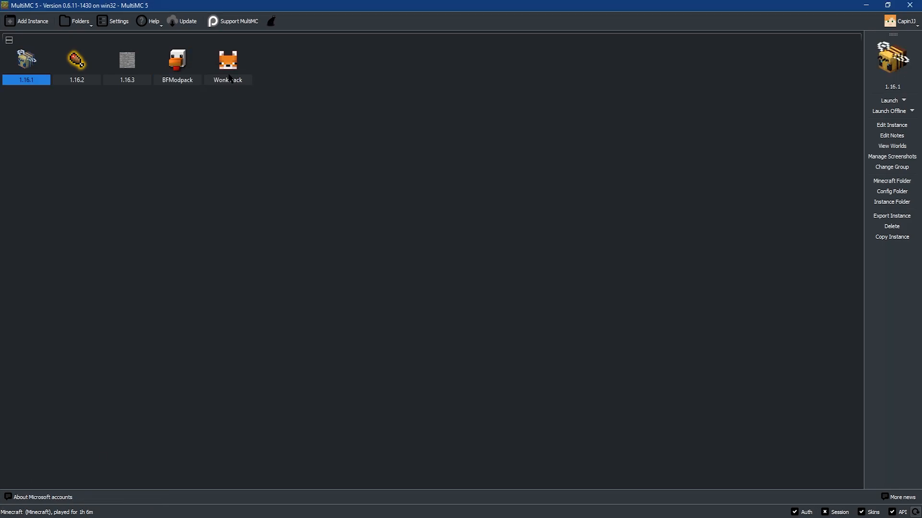
pyautogui.click(177, 60)
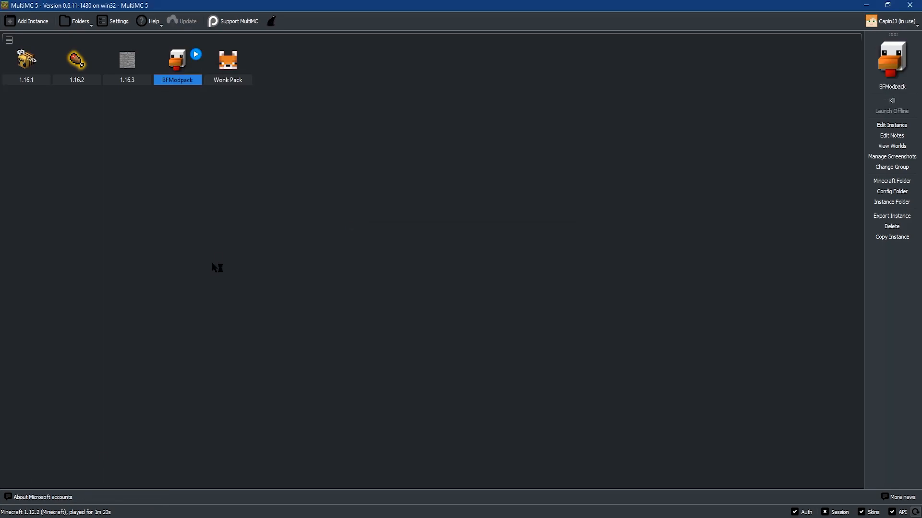
pyautogui.click(196, 55)
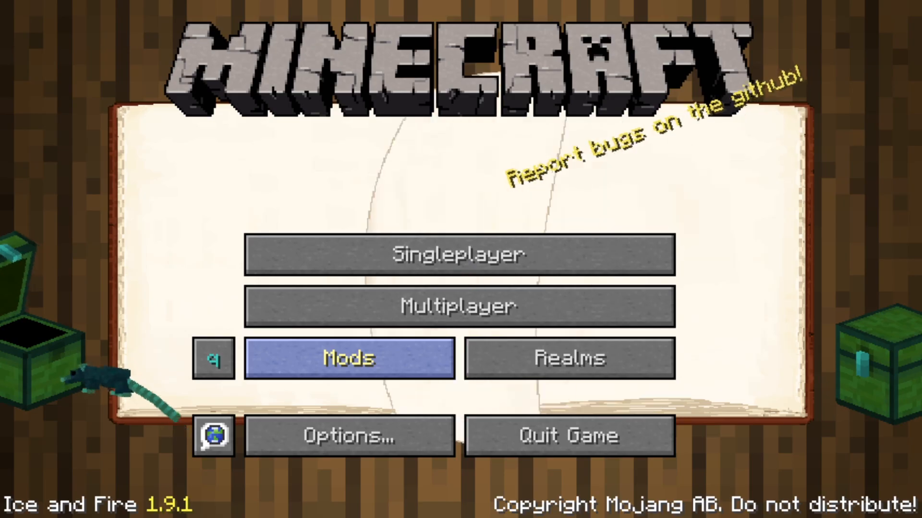
# Leave the modded Minecraft title screen and bring up java.com in Chrome
pyautogui.click(348, 358)
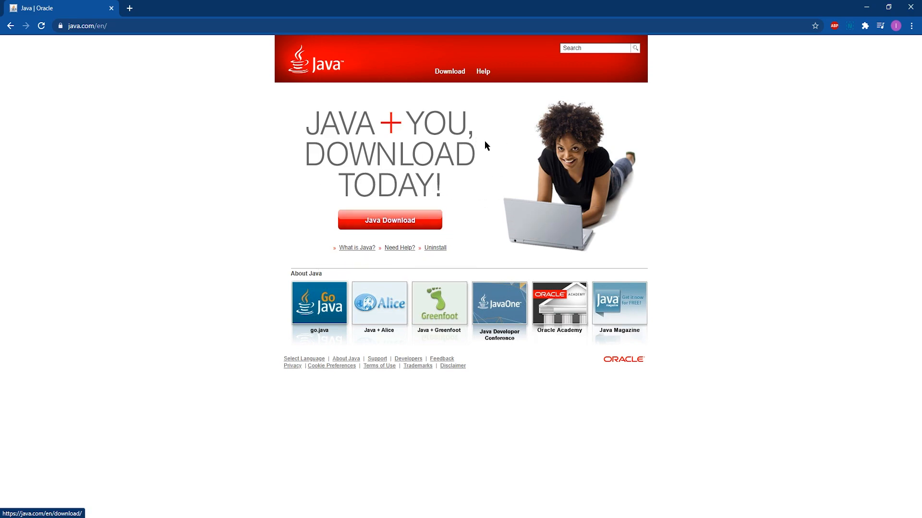
# Start the 64-bit Windows Java download, then search Google for 'multimc download'
pyautogui.click(390, 219)
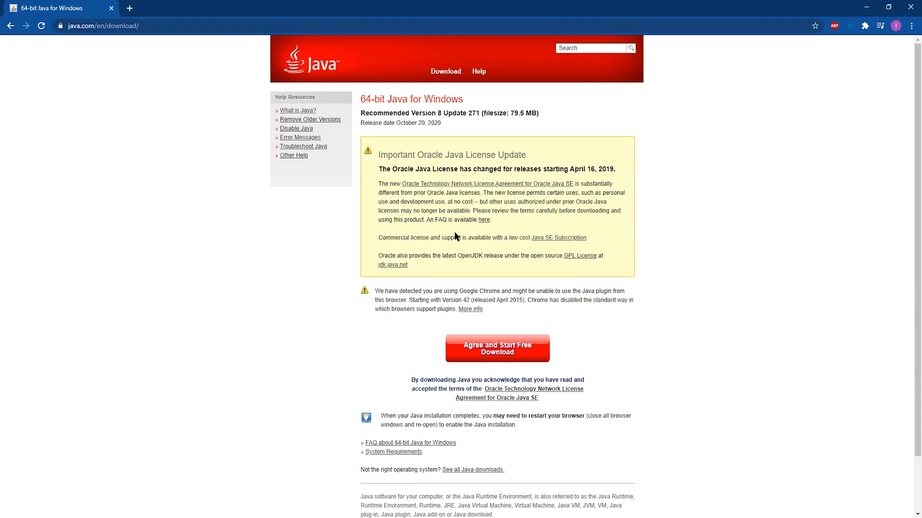
pyautogui.scroll(-3)
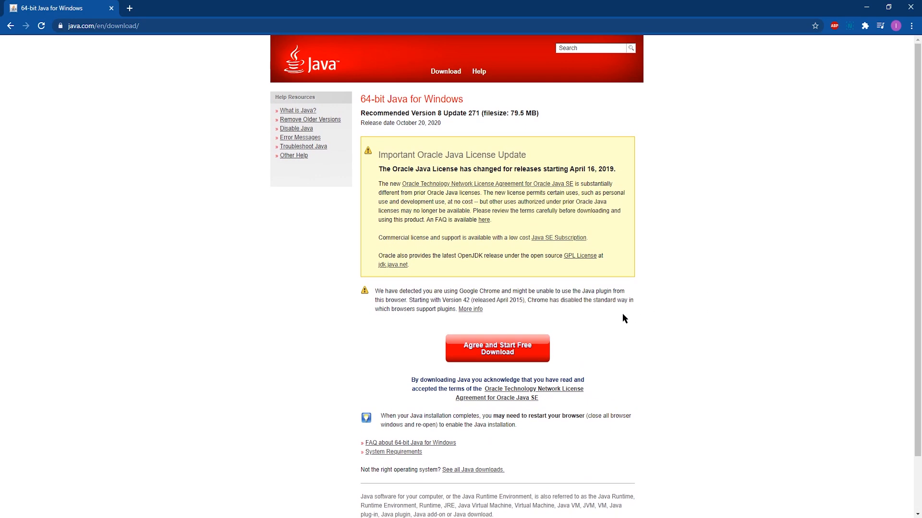
pyautogui.moveTo(497, 348)
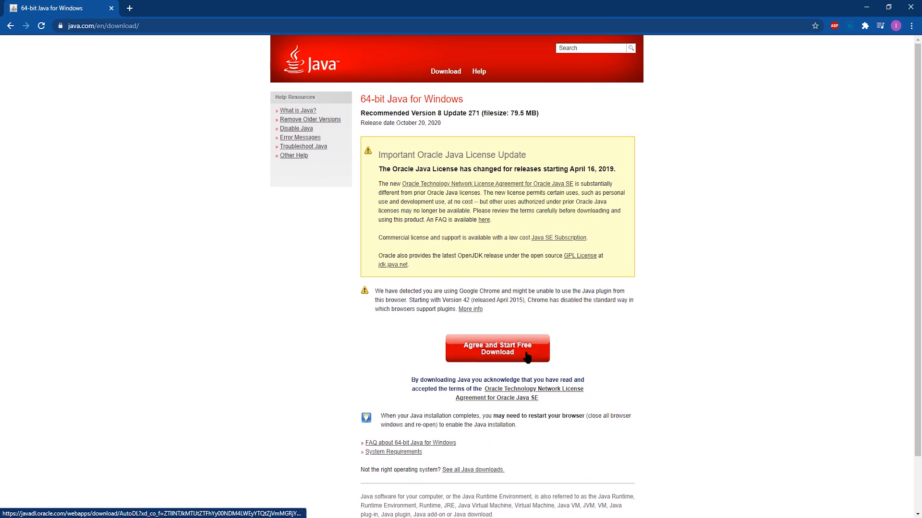
pyautogui.click(497, 348)
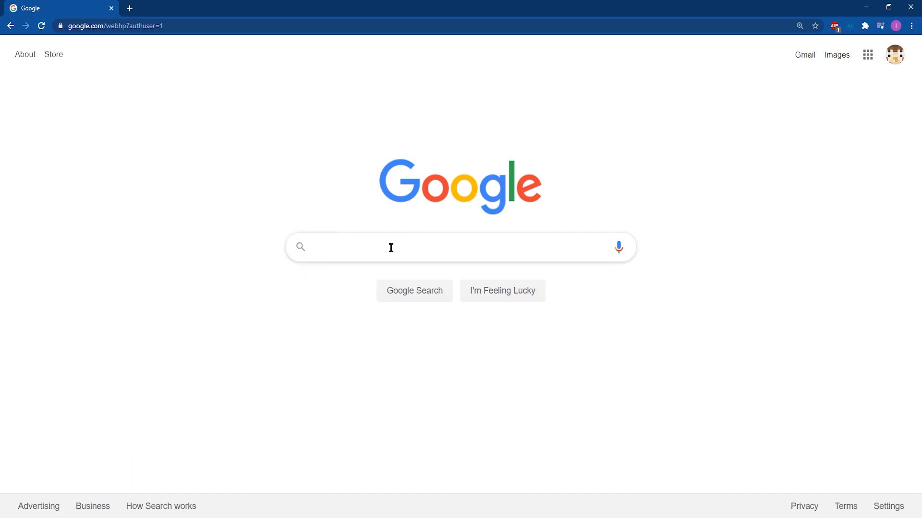
pyautogui.write('multimc')
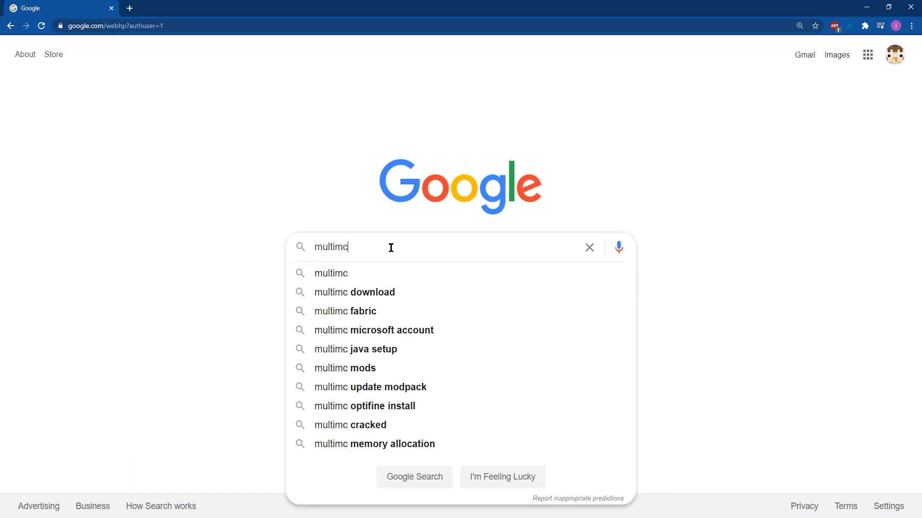
pyautogui.click(354, 292)
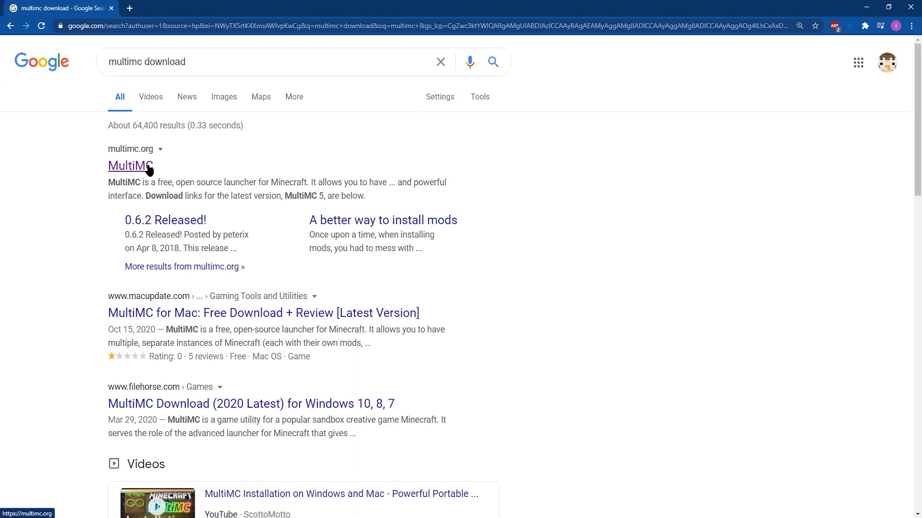
# Download the Windows 32/64-bit MultiMC zip from multimc.org's Download & Install section
pyautogui.click(131, 166)
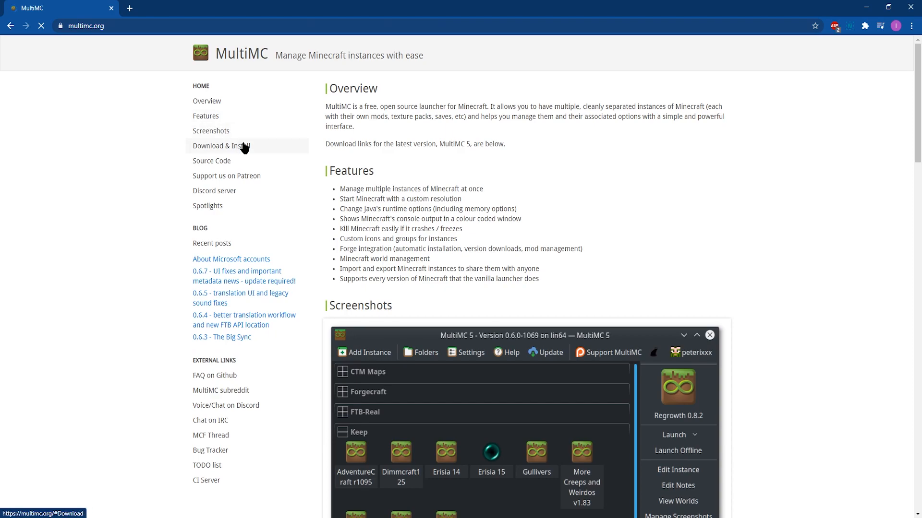
pyautogui.scroll(-3)
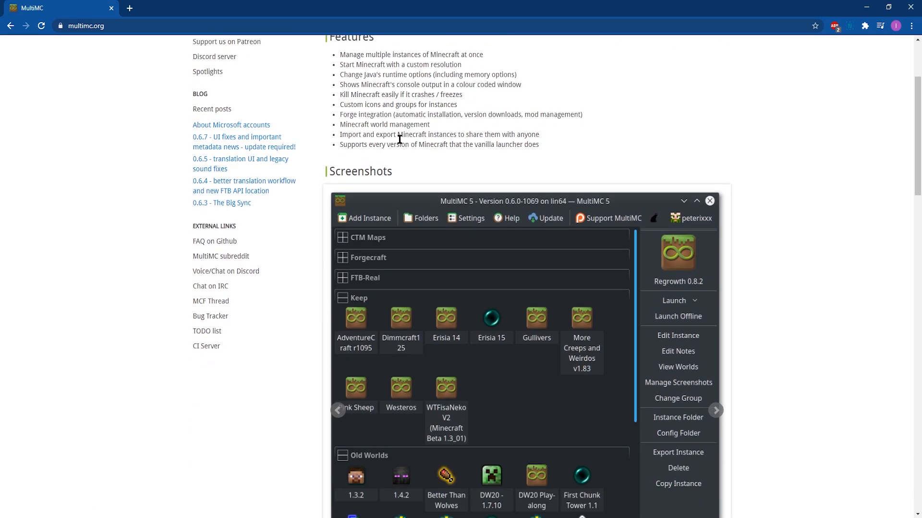
pyautogui.scroll(-3)
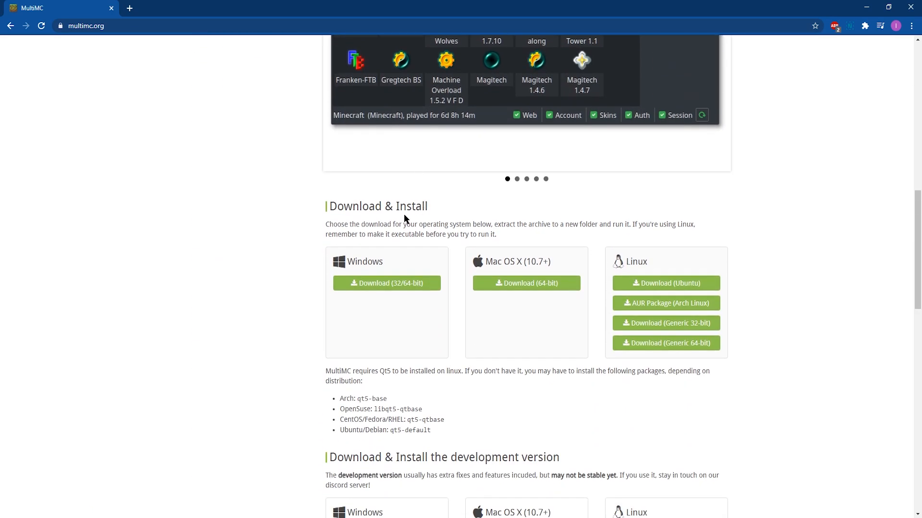
pyautogui.scroll(-3)
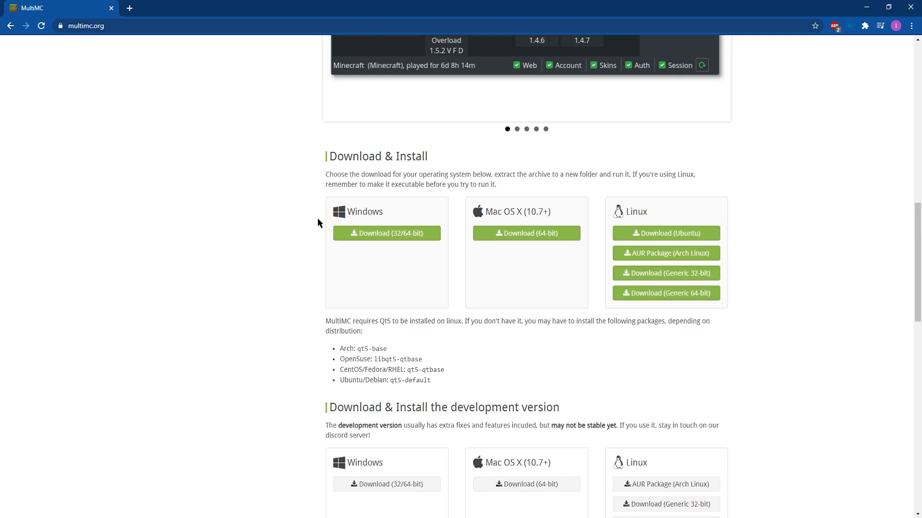
pyautogui.click(387, 233)
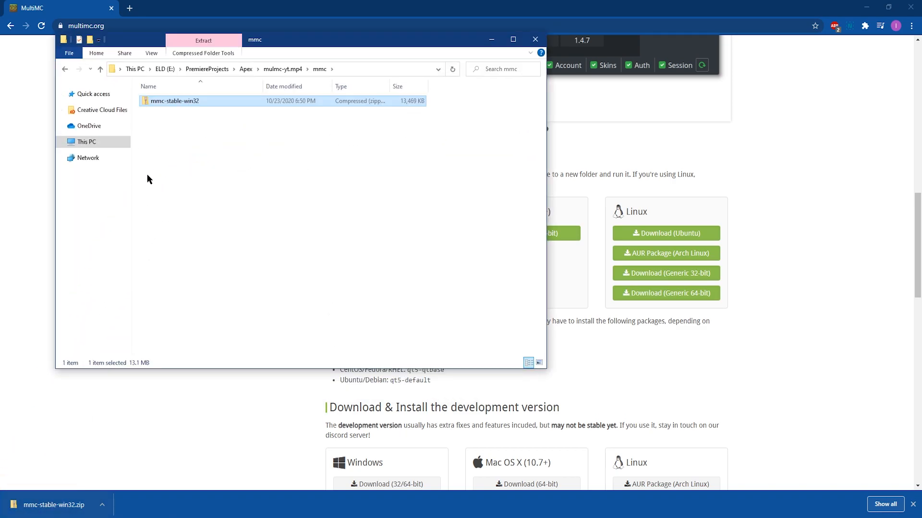
# Extract the mmc-stable-win32 zip here and run MultiMC.exe from the extracted folder
pyautogui.rightClick(175, 100)
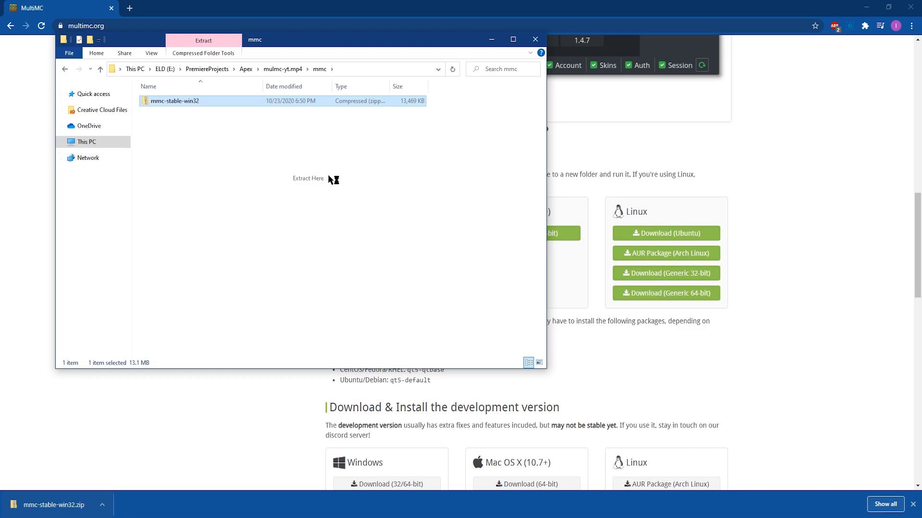
pyautogui.click(307, 179)
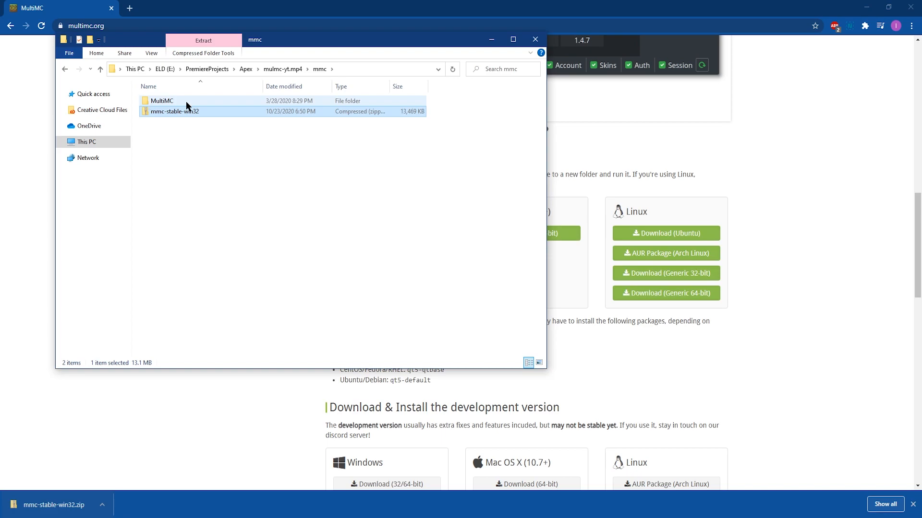
pyautogui.moveTo(182, 101)
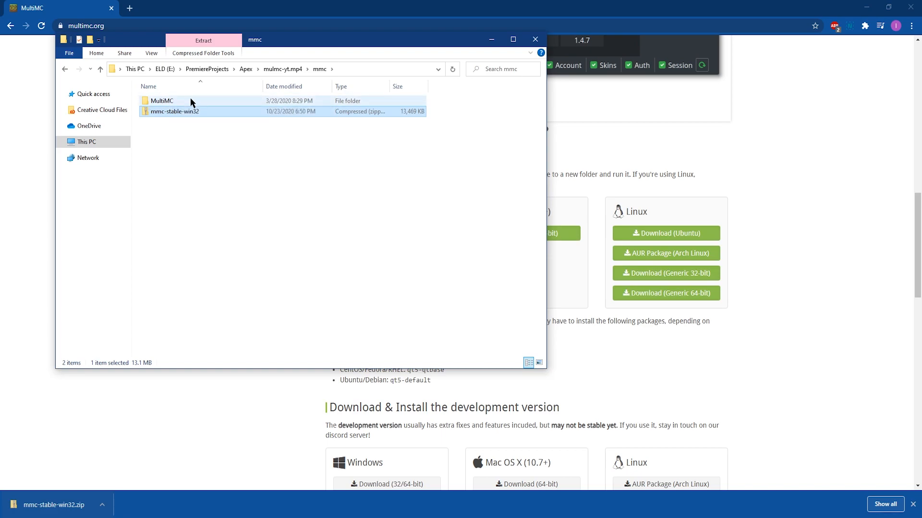
pyautogui.doubleClick(162, 101)
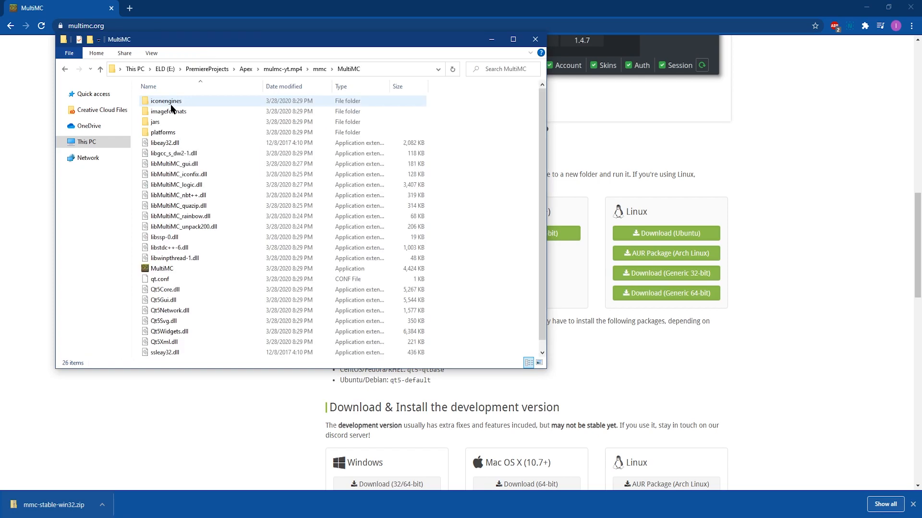
pyautogui.moveTo(161, 269)
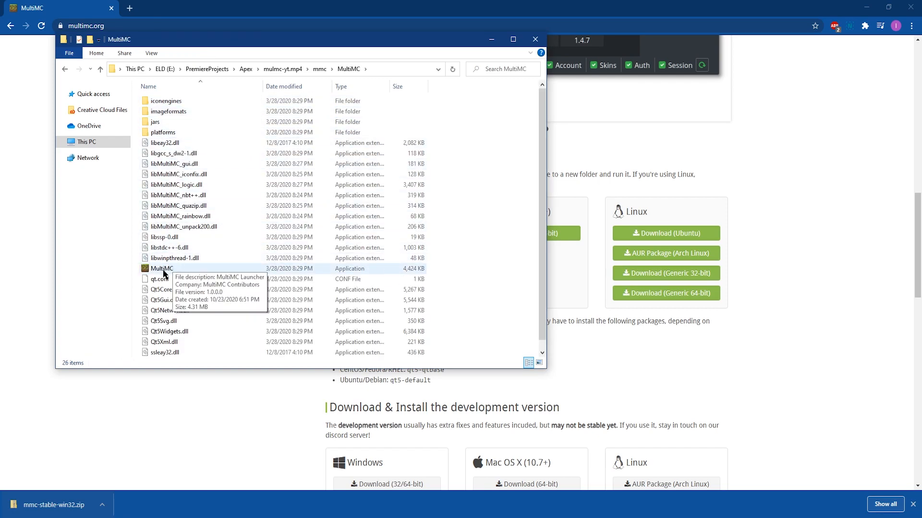
pyautogui.rightClick(162, 269)
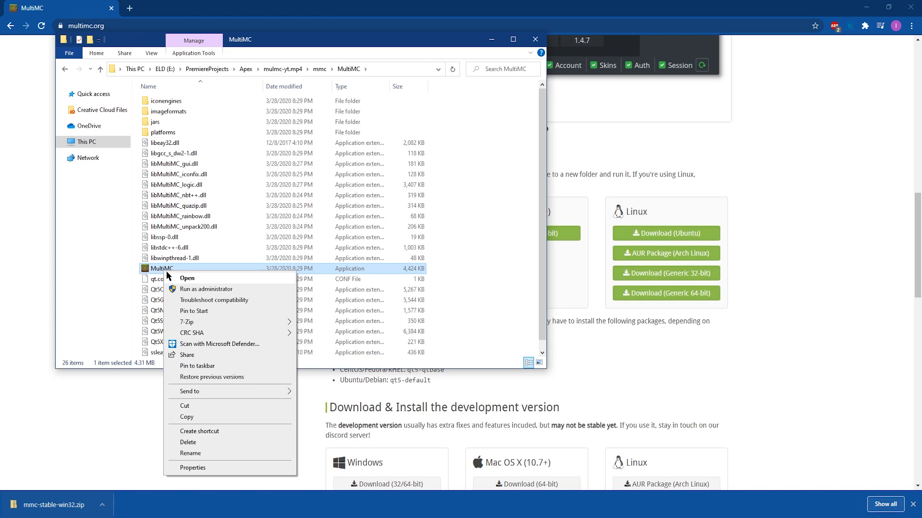
pyautogui.moveTo(219, 344)
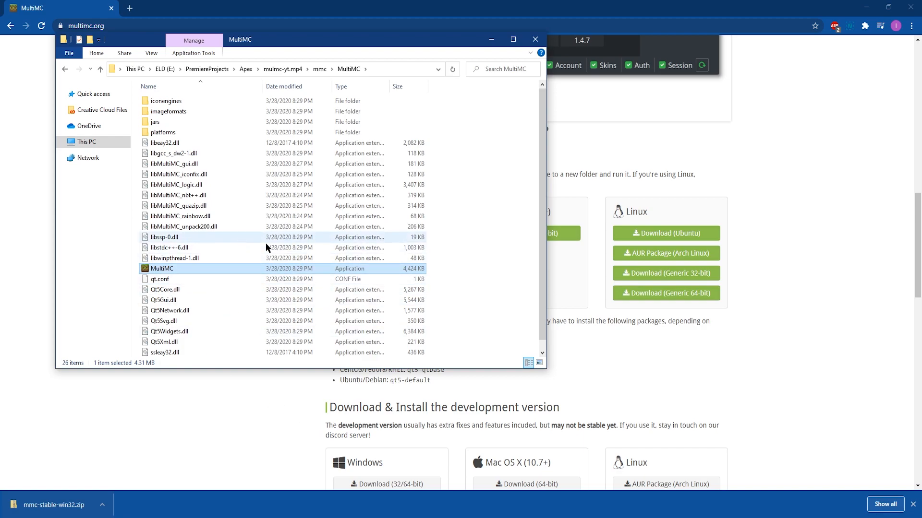
pyautogui.doubleClick(162, 269)
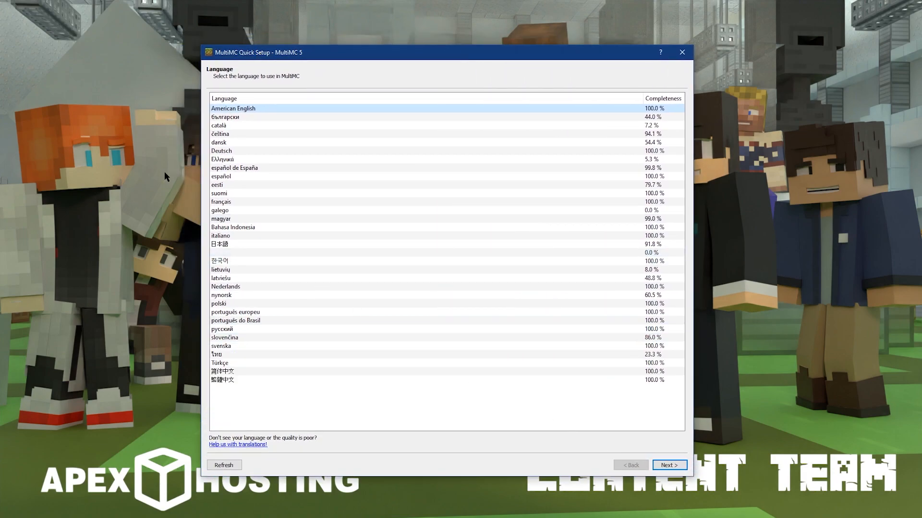
pyautogui.moveTo(365, 134)
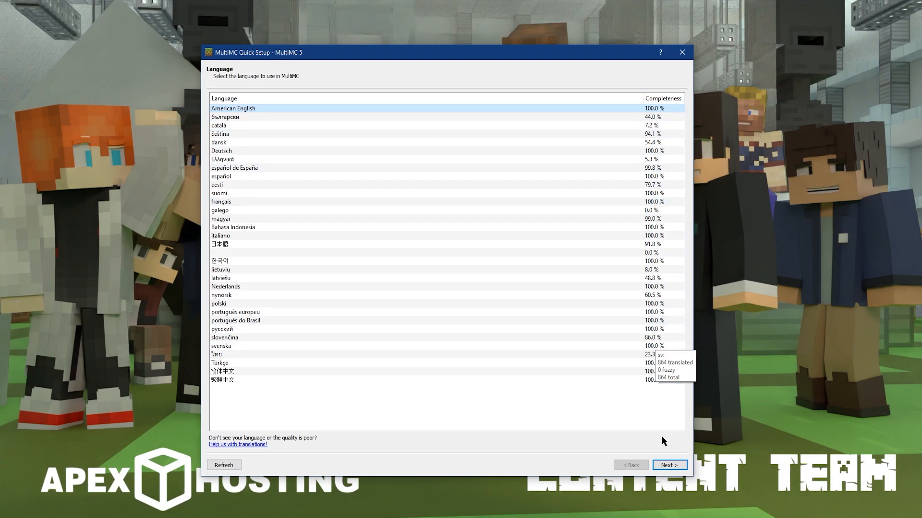
# Keep American English and give Java 1.8.0_101 409 MB minimum, 4096 MB maximum memory
pyautogui.click(669, 465)
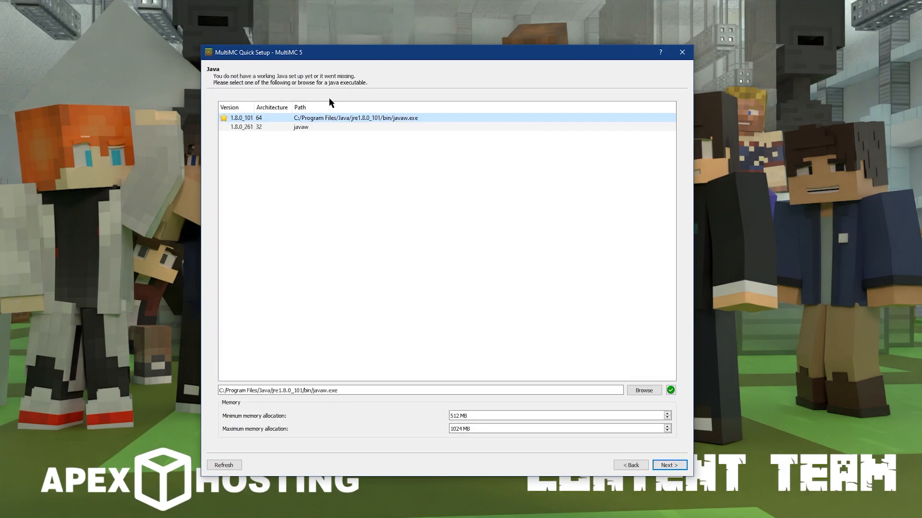
pyautogui.moveTo(294, 207)
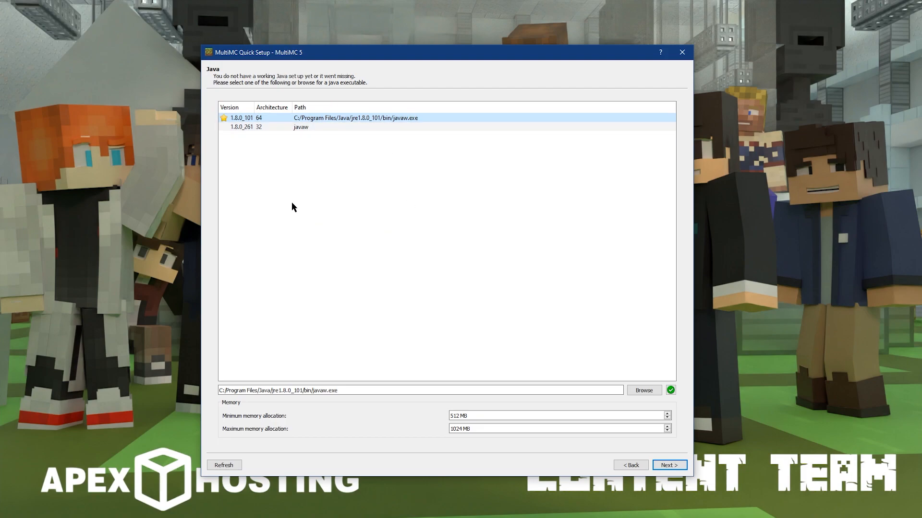
pyautogui.moveTo(413, 270)
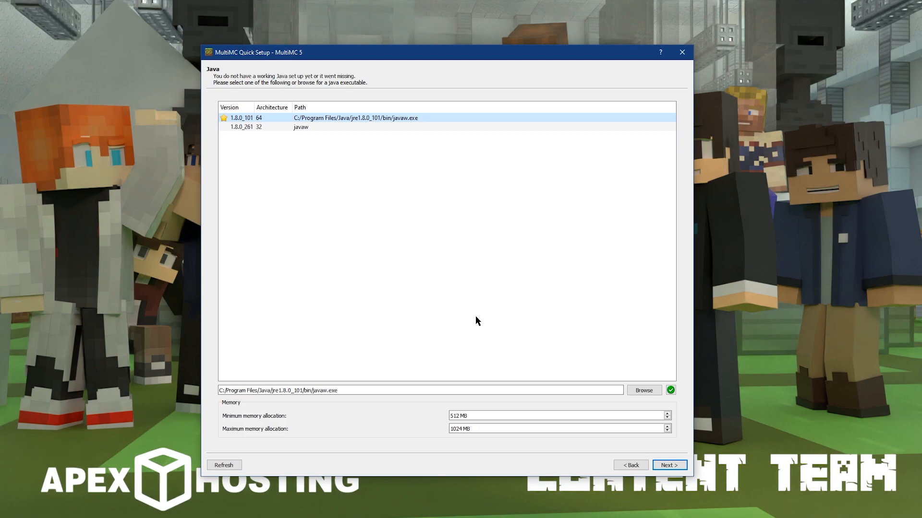
pyautogui.moveTo(487, 306)
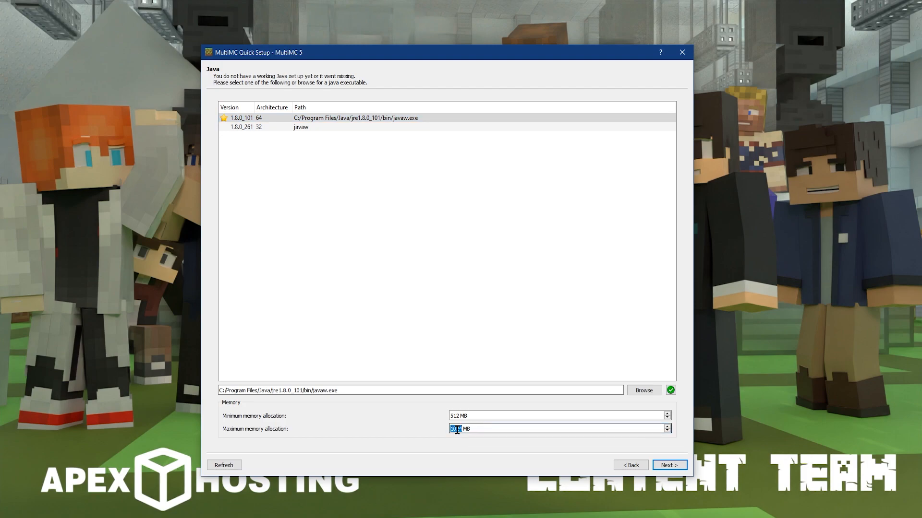
pyautogui.write('409')
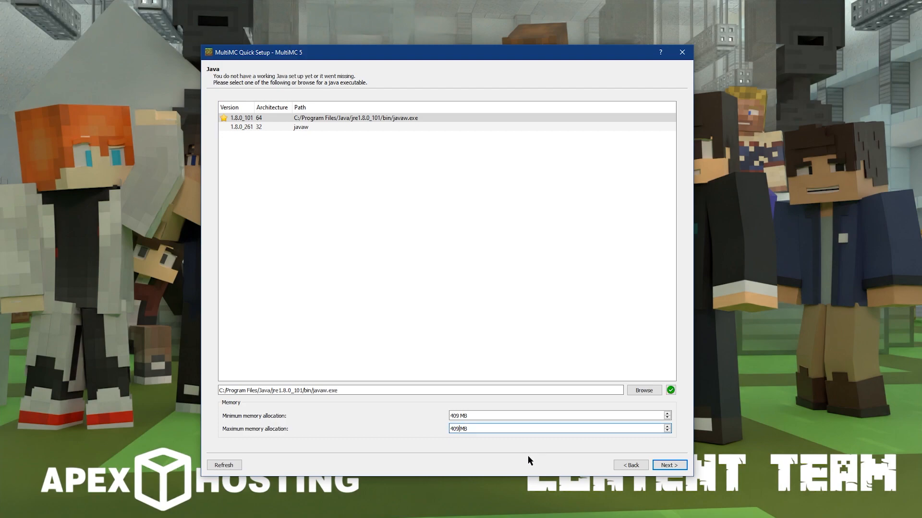
pyautogui.write('4096')
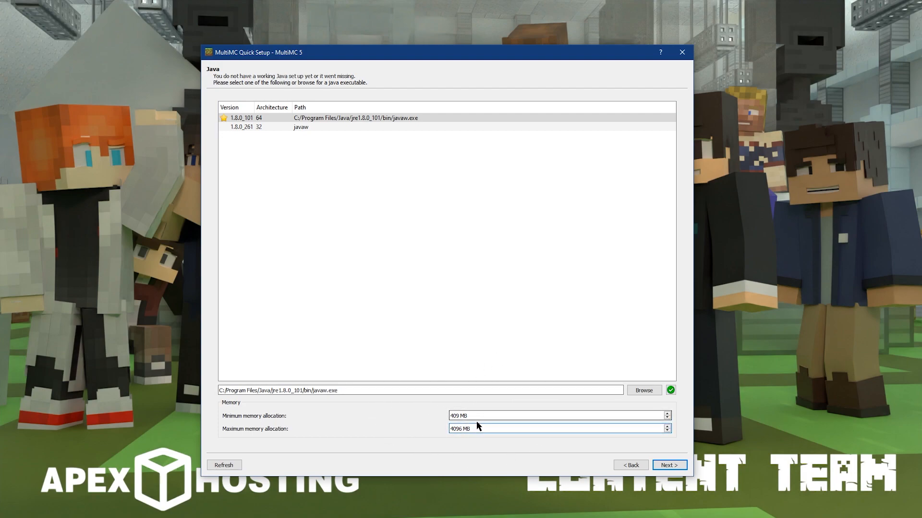
# Advance Quick Setup to the Analytics page, keeping Enable Analytics checked
pyautogui.click(669, 465)
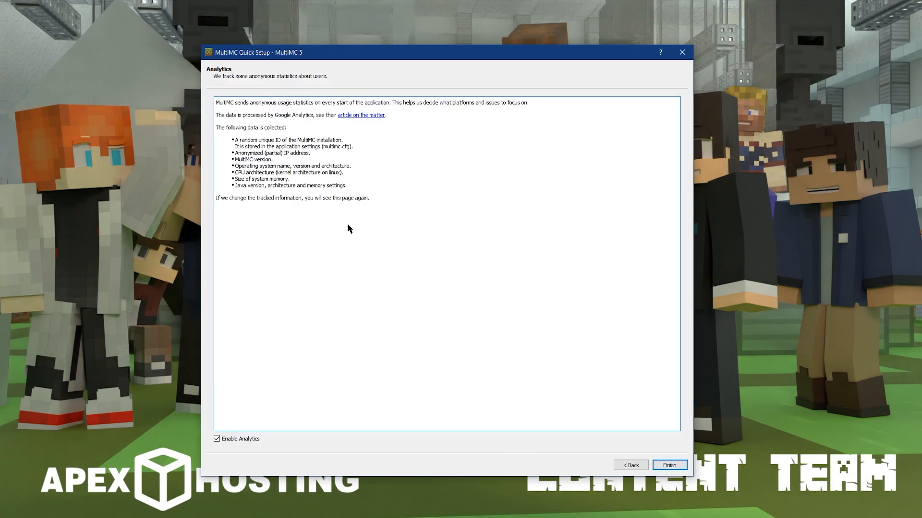
pyautogui.moveTo(327, 203)
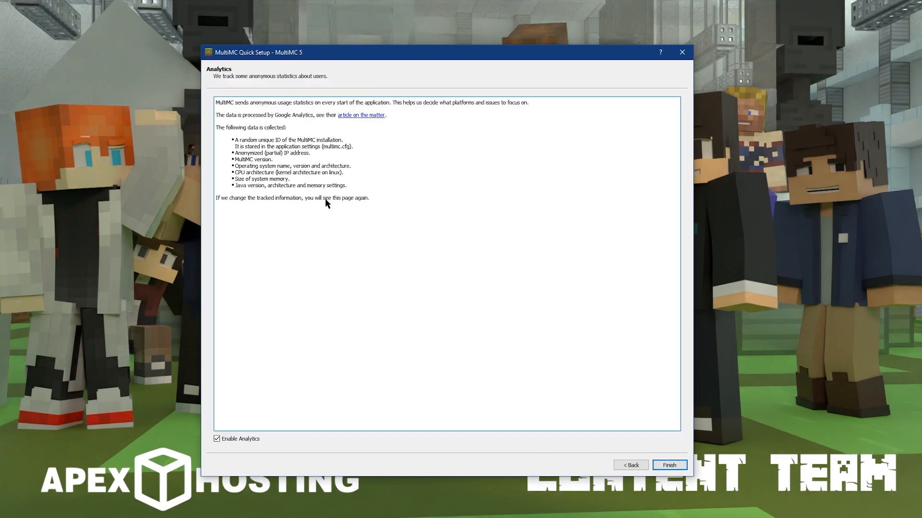
pyautogui.doubleClick(240, 159)
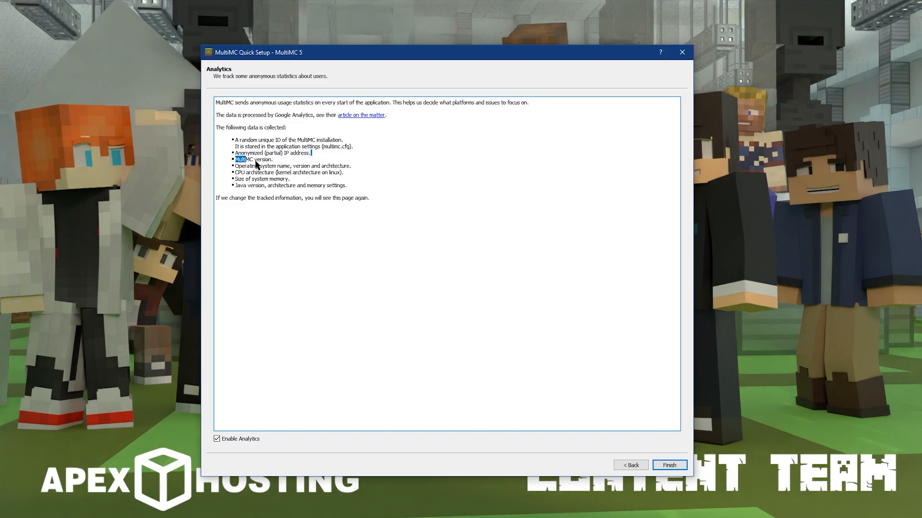
pyautogui.moveTo(386, 245)
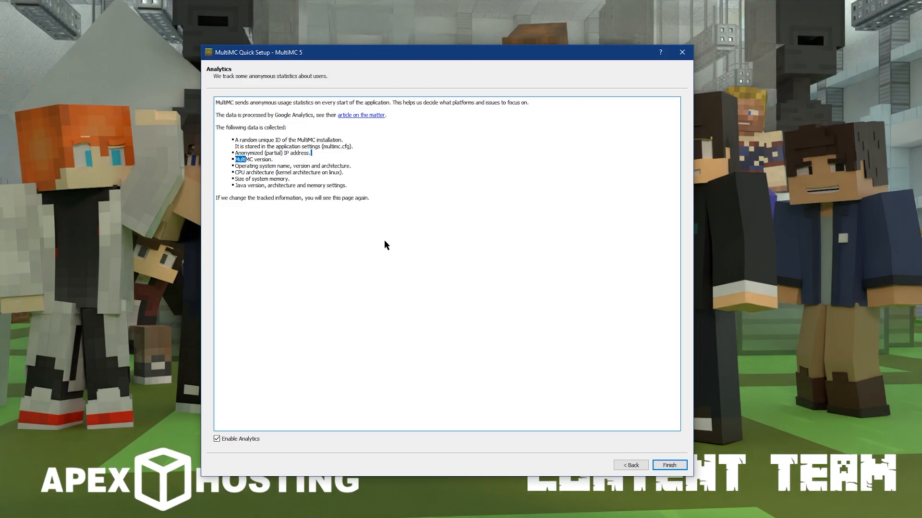
pyautogui.moveTo(244, 437)
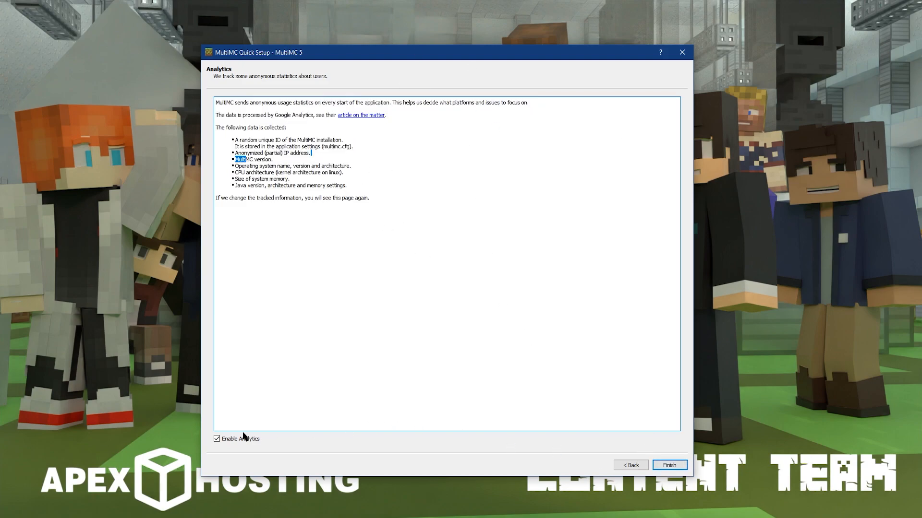
pyautogui.click(668, 465)
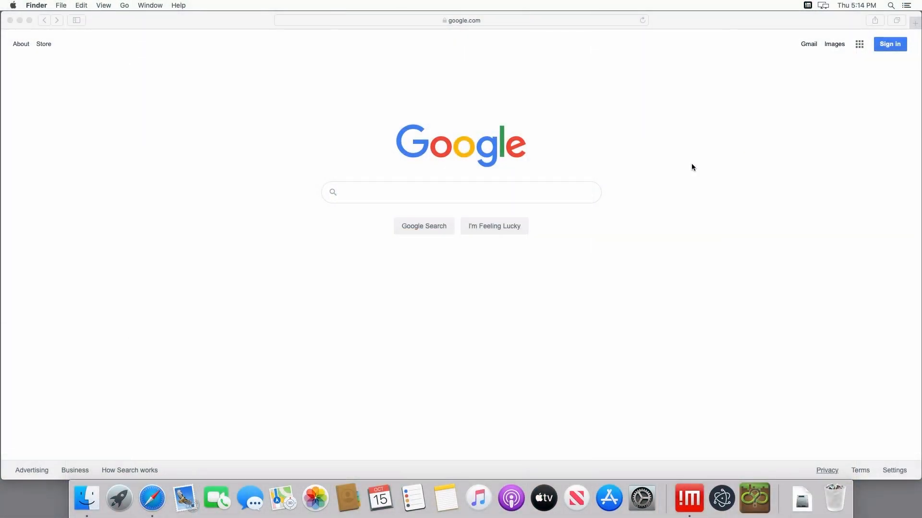
pyautogui.moveTo(488, 184)
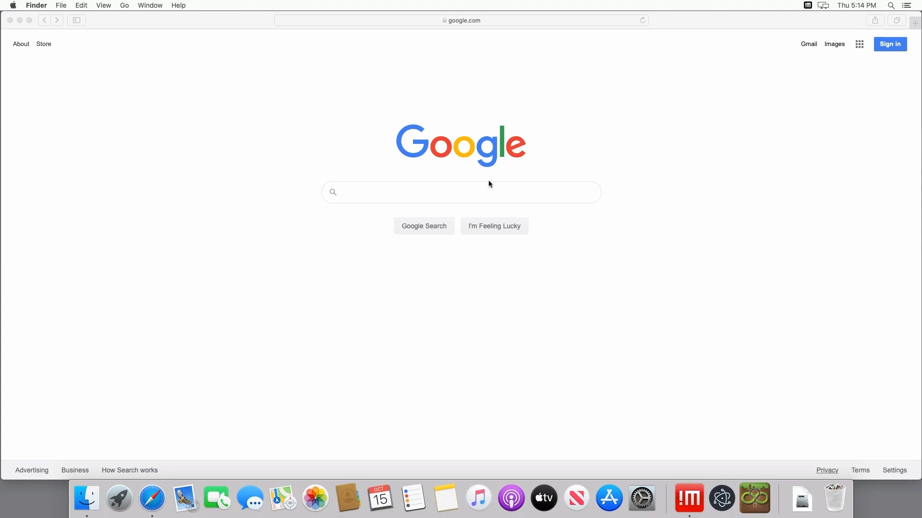
# Visit multimc.org in Safari and start the Mac OS X 64-bit download
pyautogui.click(461, 192)
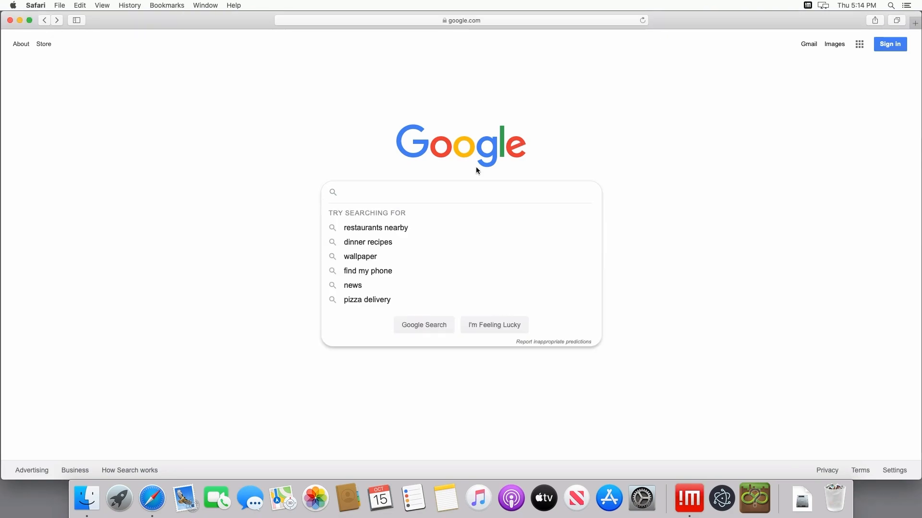
pyautogui.click(461, 20)
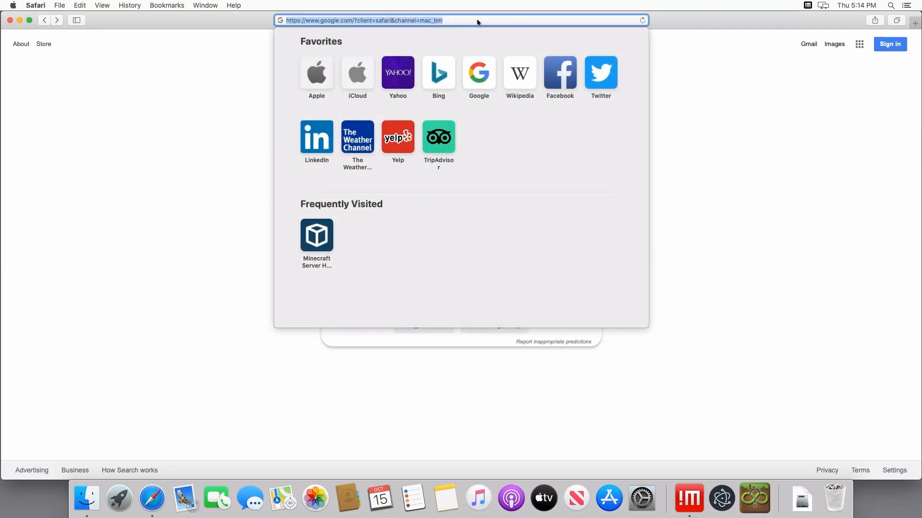
pyautogui.write('mul;')
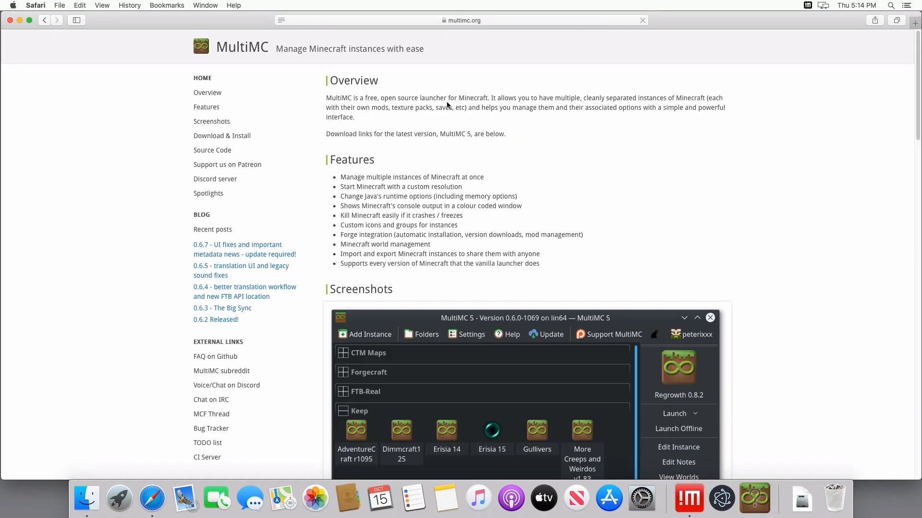
pyautogui.moveTo(278, 130)
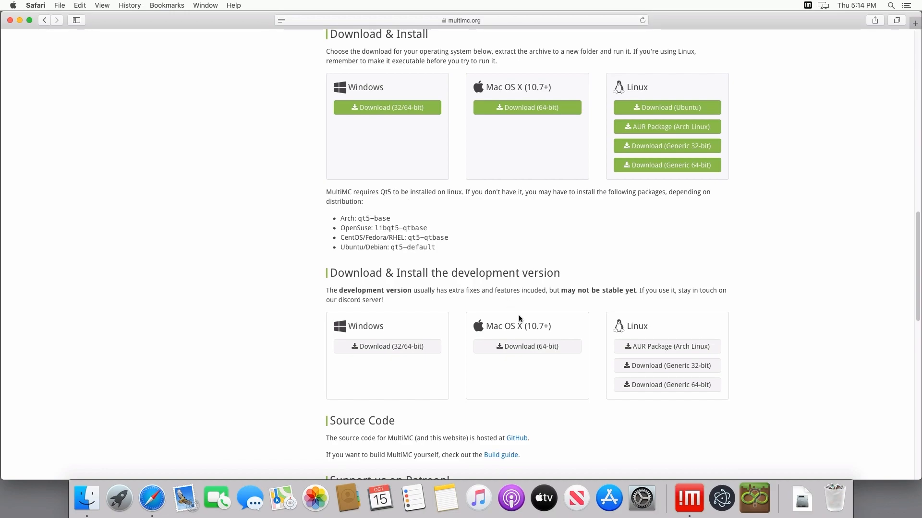
pyautogui.moveTo(542, 328)
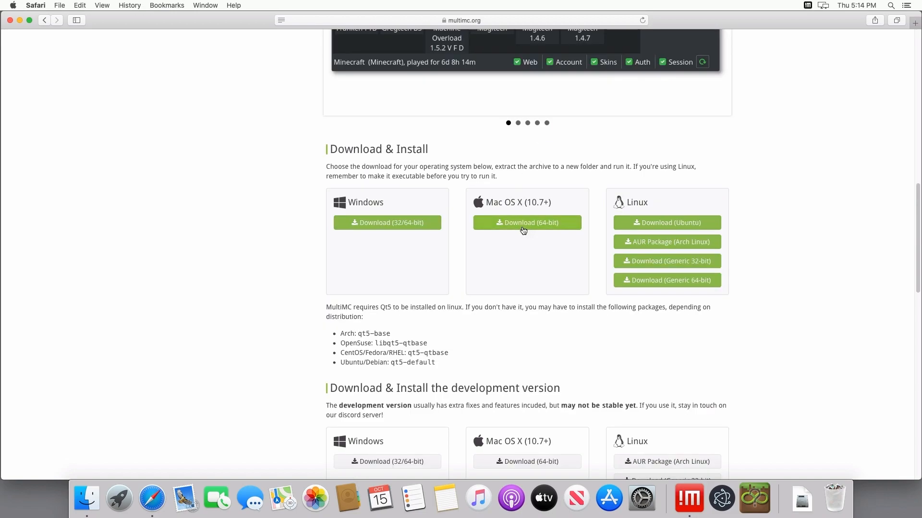
pyautogui.click(526, 222)
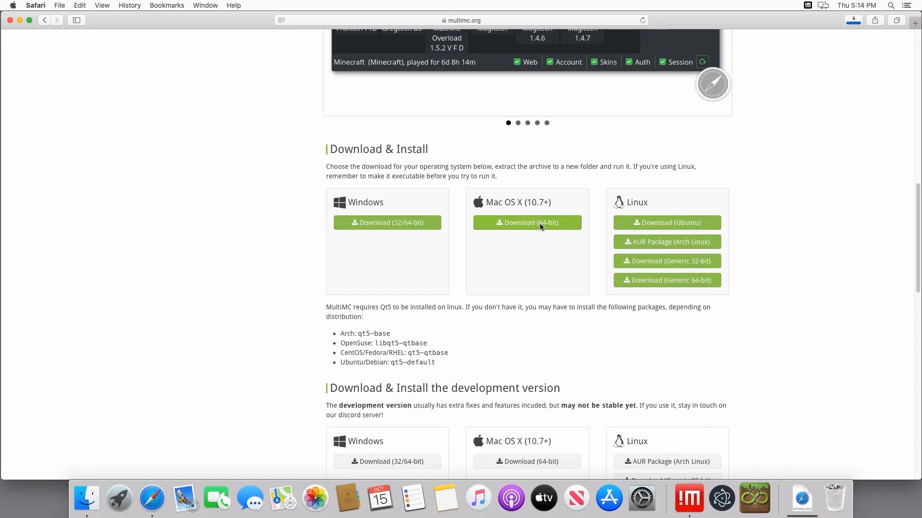
pyautogui.click(526, 222)
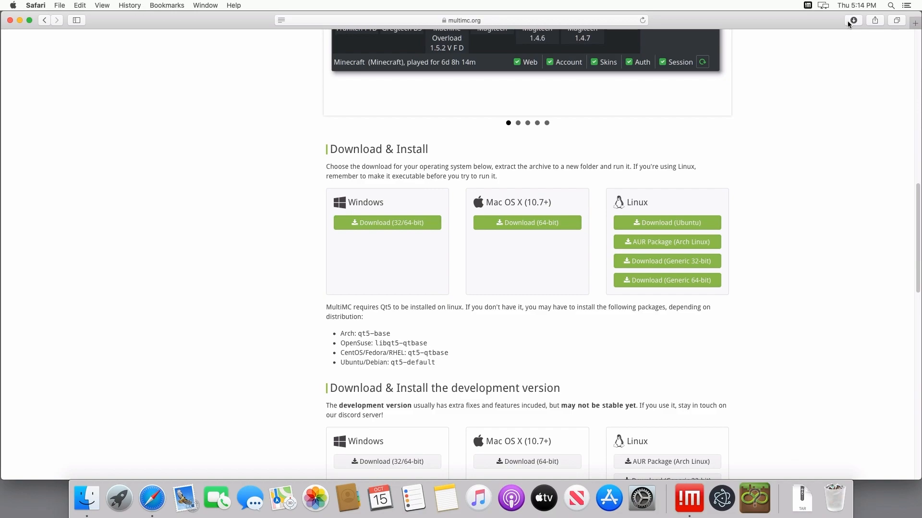
# Run MultiMC from Finder's Applications folder, approving the downloaded-app warning
pyautogui.click(853, 20)
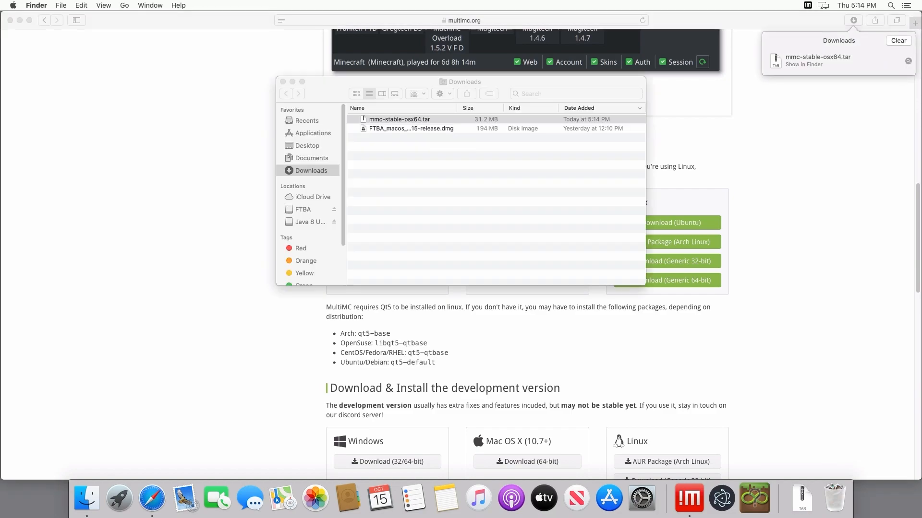
pyautogui.click(398, 118)
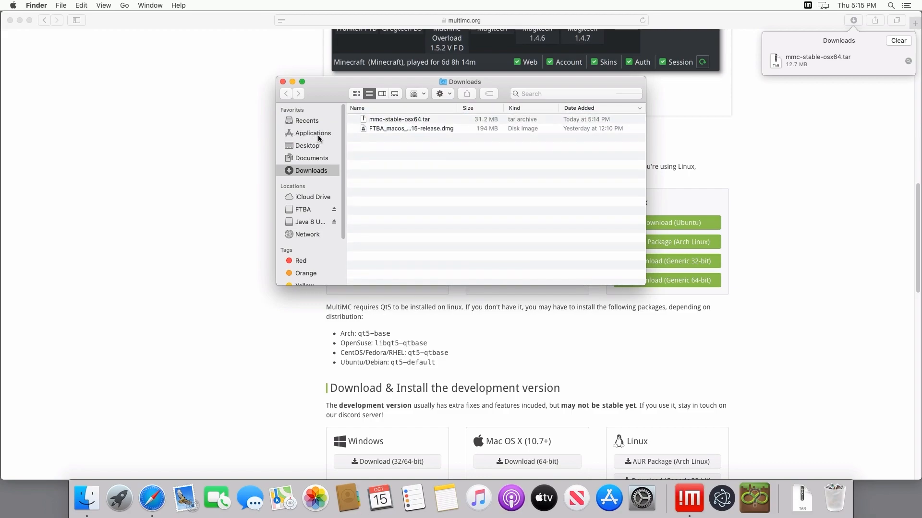
pyautogui.click(313, 133)
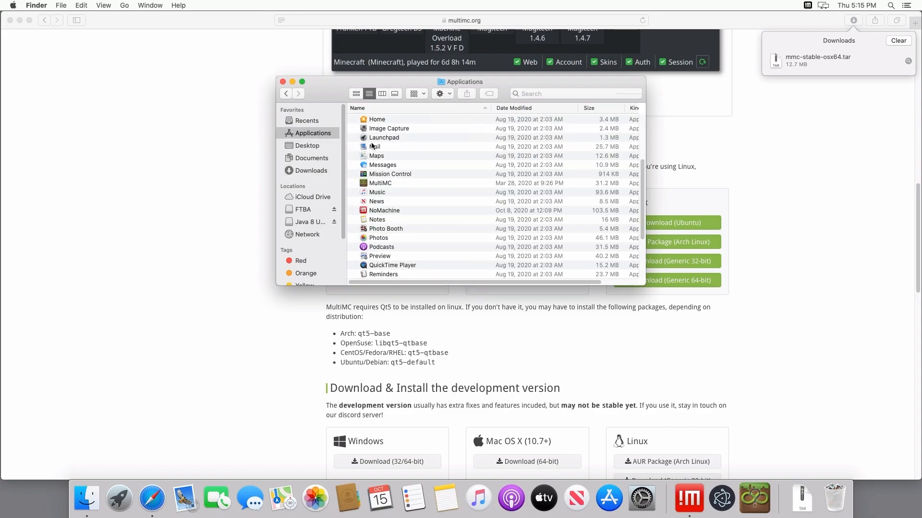
pyautogui.moveTo(388, 191)
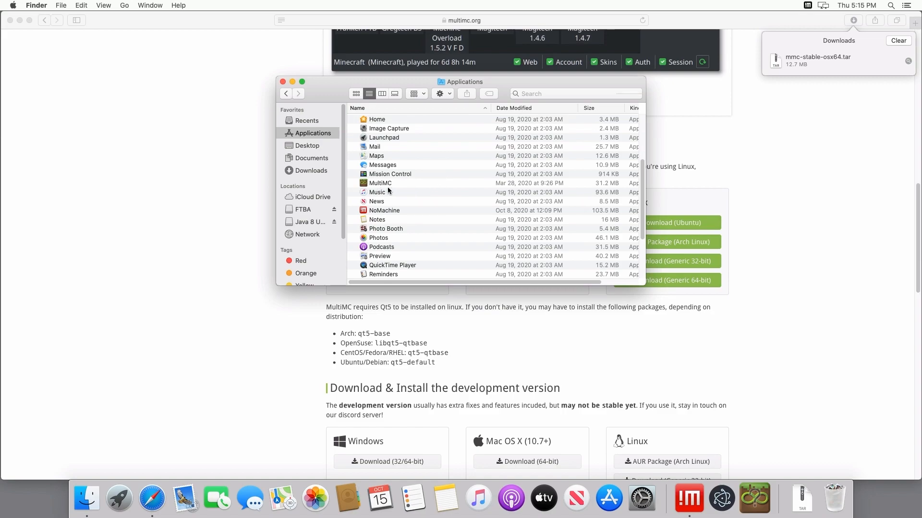
pyautogui.doubleClick(380, 183)
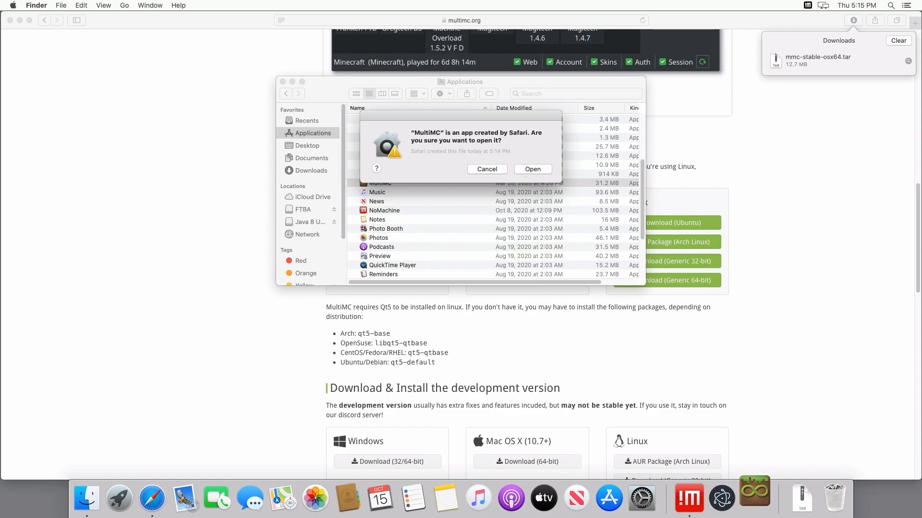
pyautogui.click(487, 169)
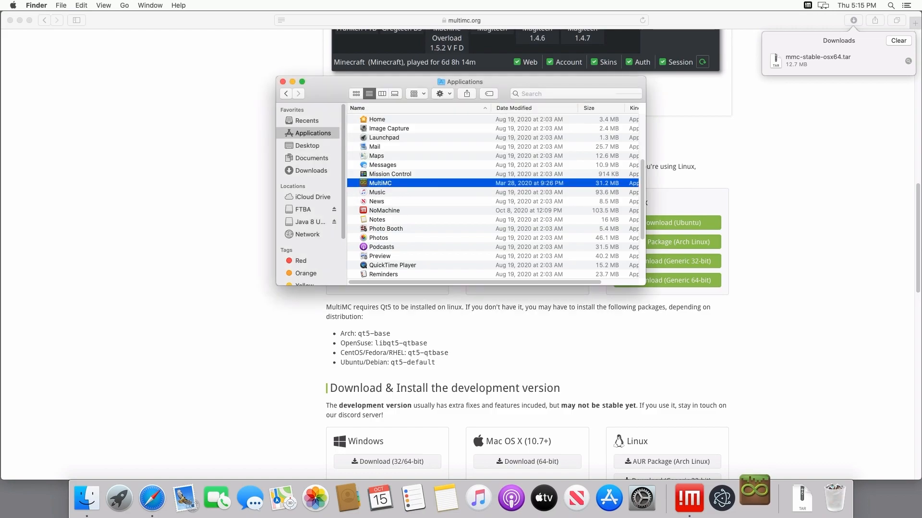
pyautogui.doubleClick(379, 183)
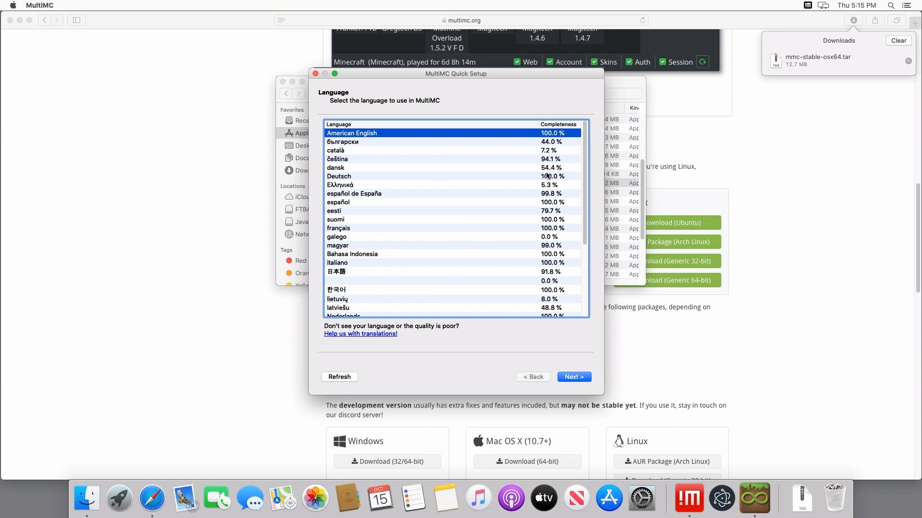
# Choose American English as the MultiMC interface language and advance to the Java page
pyautogui.click(352, 159)
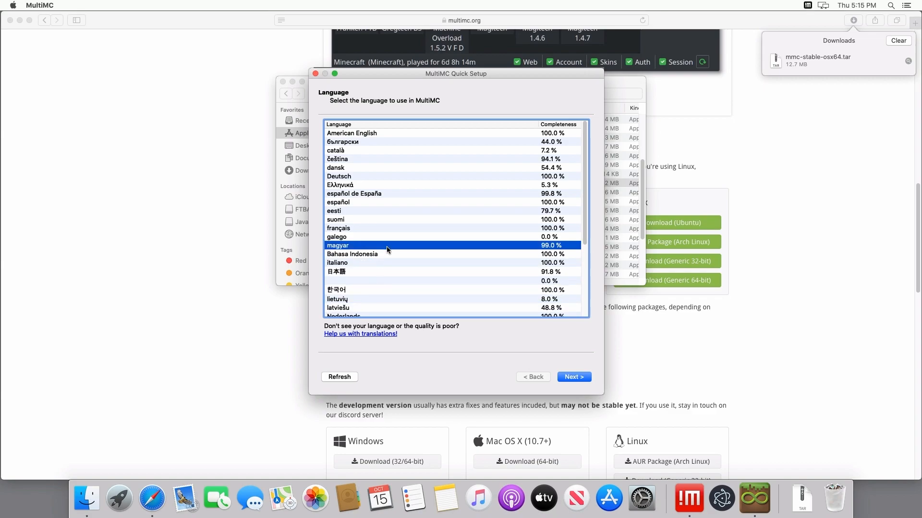
pyautogui.click(352, 133)
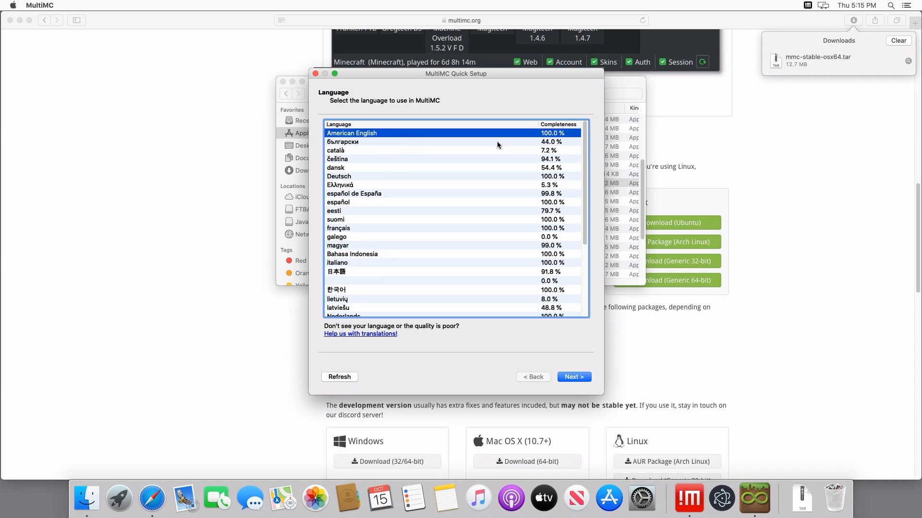
pyautogui.click(573, 377)
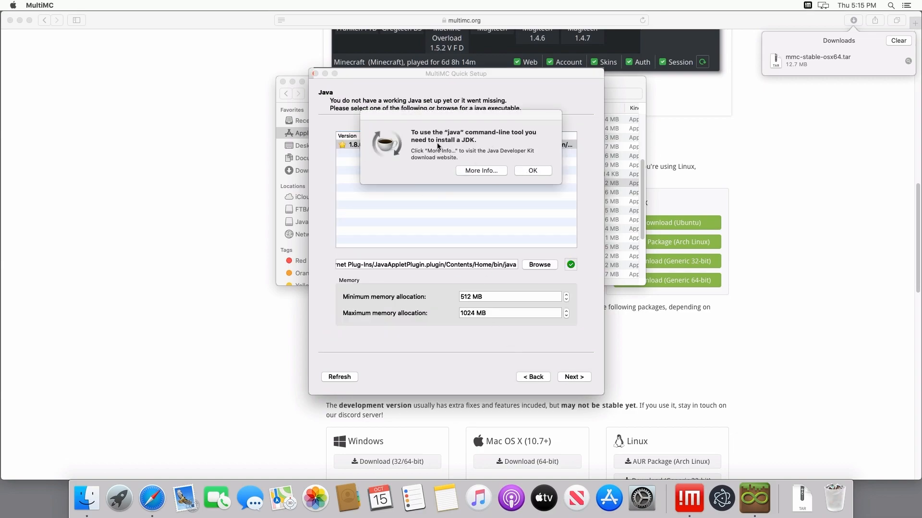
# Dismiss the JDK notice, set maximum memory allocation to 4096 MB, and advance
pyautogui.click(532, 171)
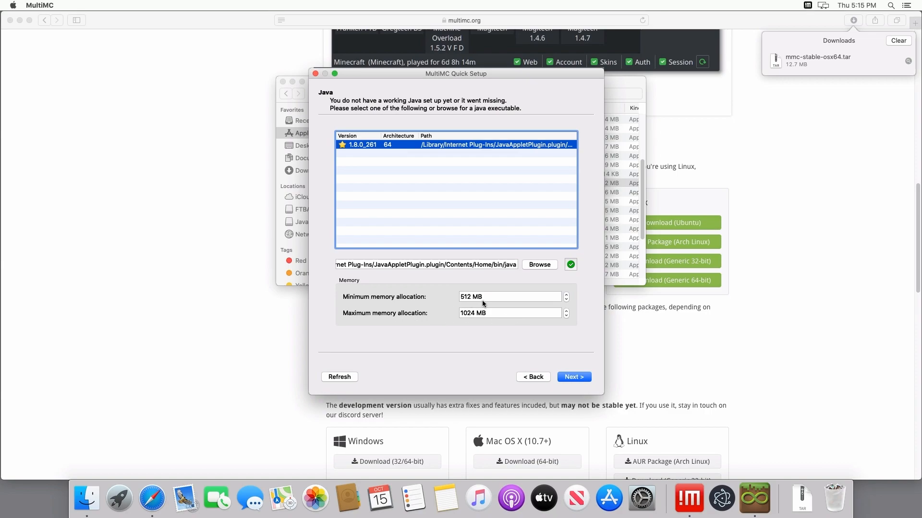
pyautogui.moveTo(485, 310)
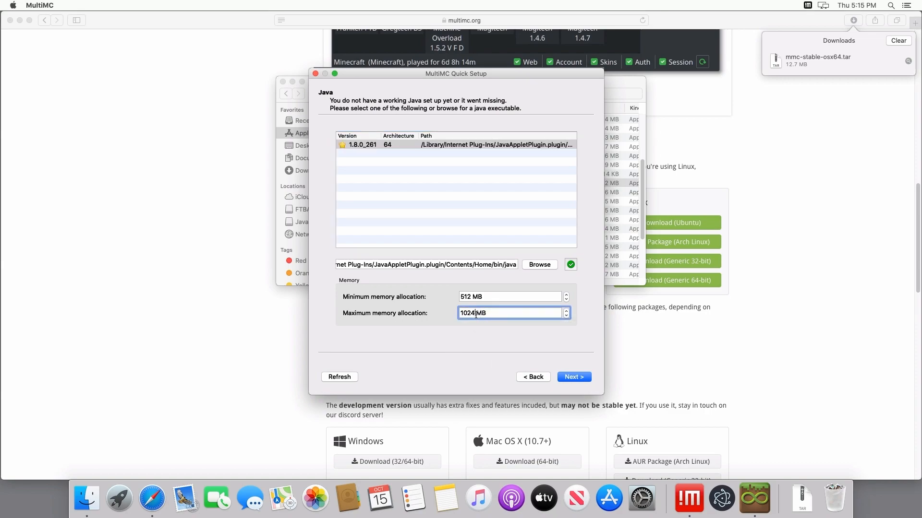
pyautogui.tripleClick(510, 312)
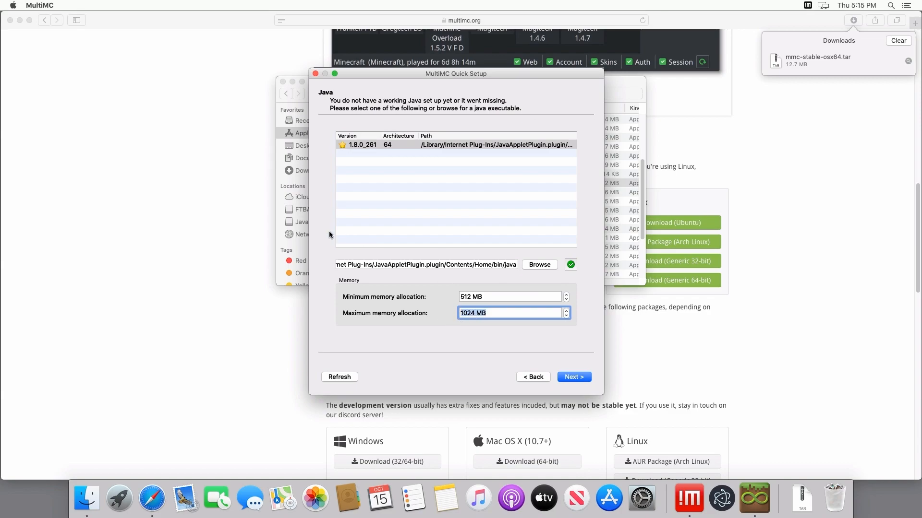
pyautogui.moveTo(521, 299)
pyautogui.write('4096')
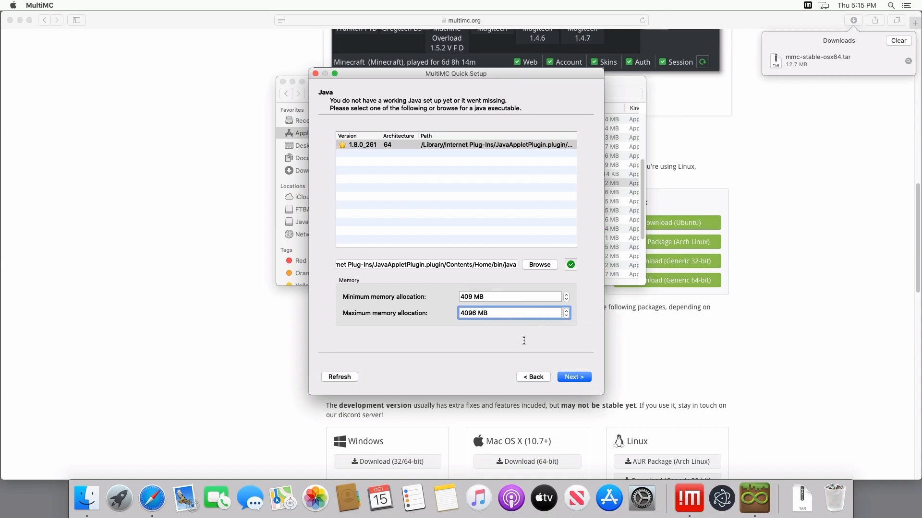
pyautogui.moveTo(510, 366)
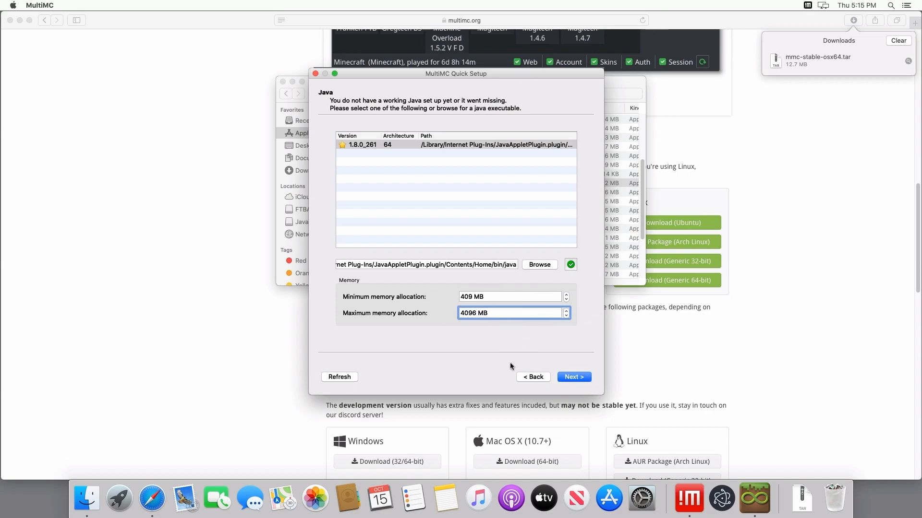
pyautogui.click(573, 377)
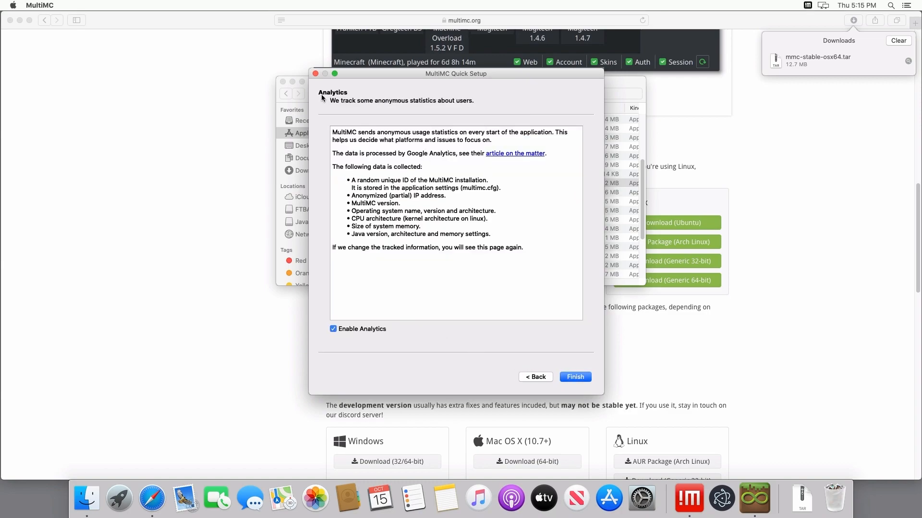
pyautogui.moveTo(421, 226); pyautogui.dragTo(523, 248)
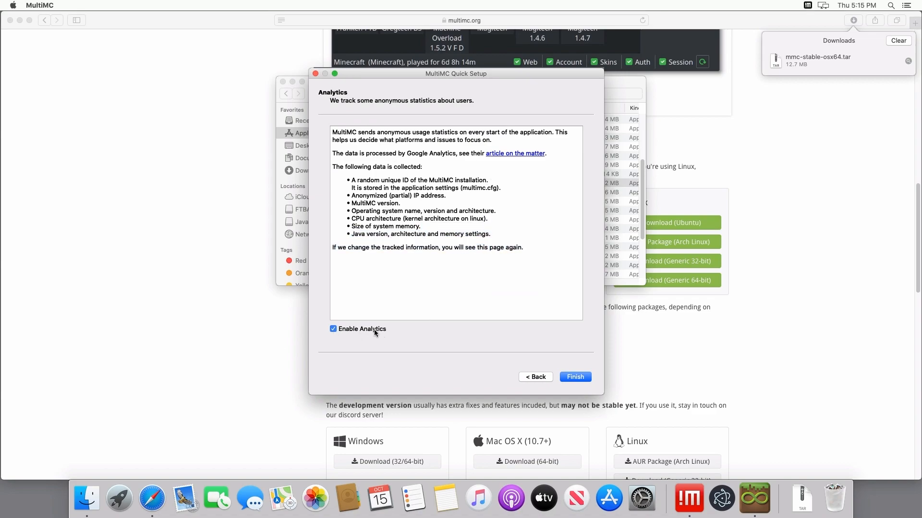
pyautogui.click(574, 377)
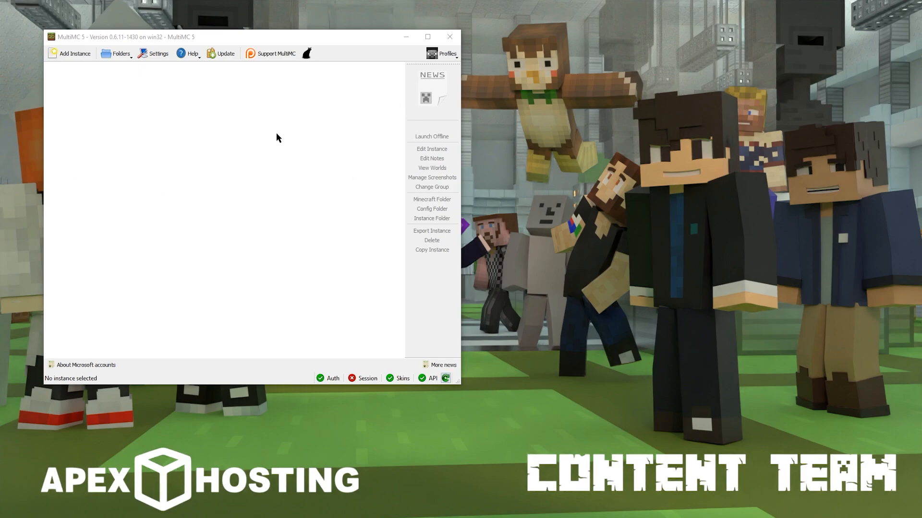
# Add a Minecraft account via Manage Accounts and select it as the active account
pyautogui.click(446, 53)
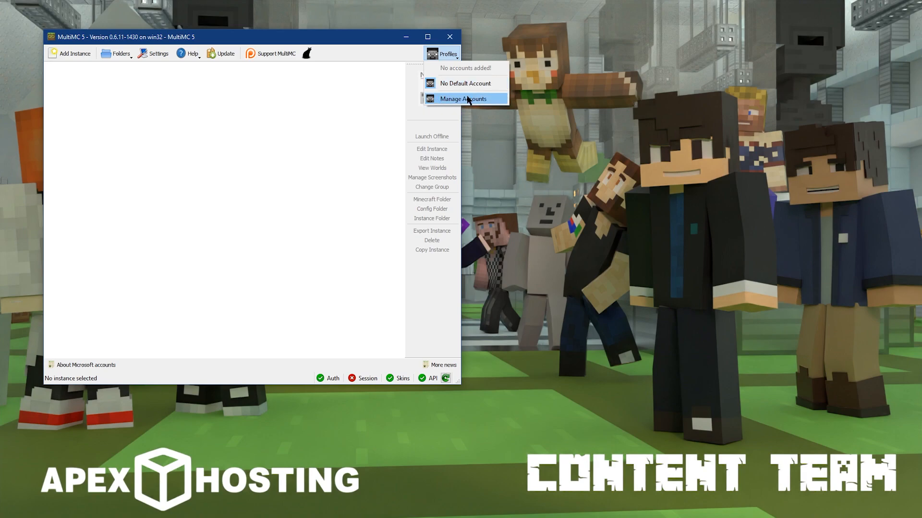
pyautogui.click(464, 98)
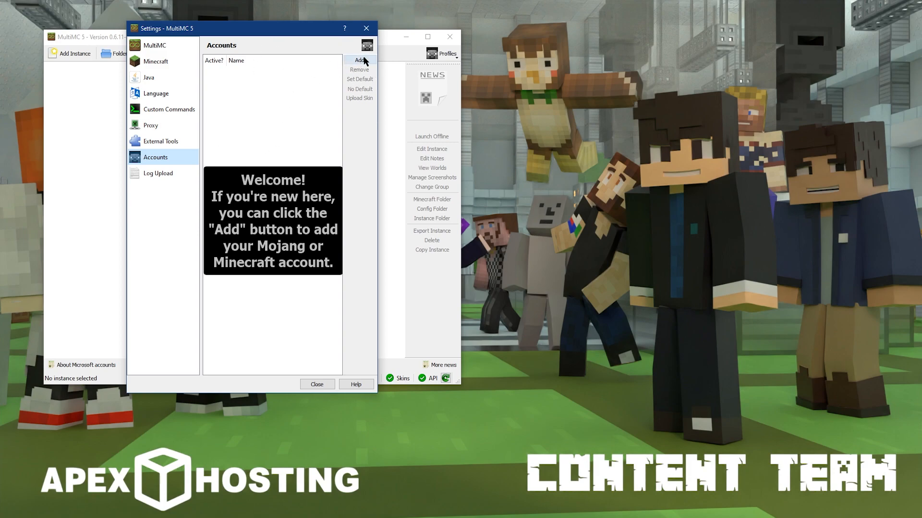
pyautogui.click(359, 60)
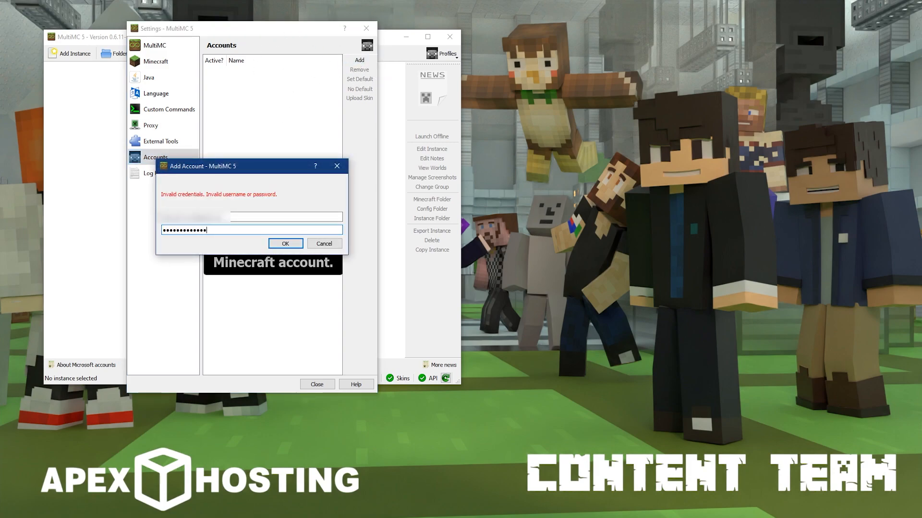
pyautogui.click(285, 243)
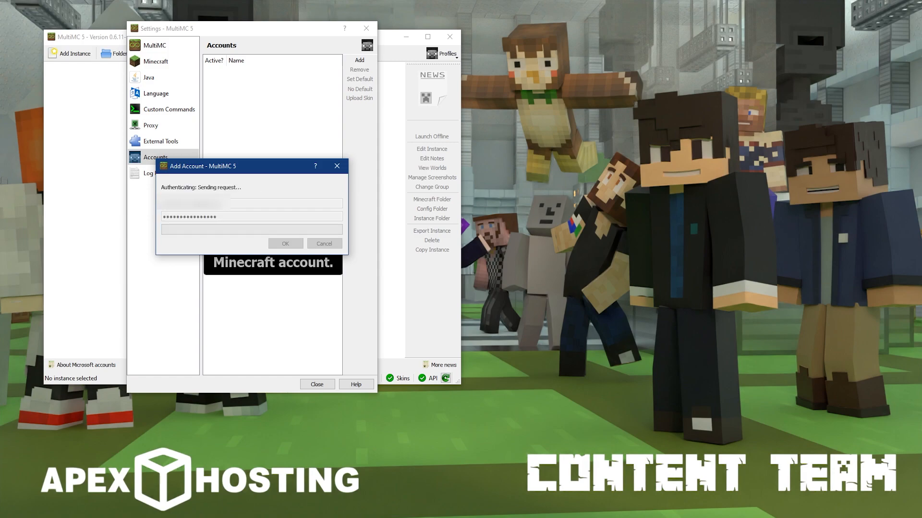
pyautogui.click(285, 243)
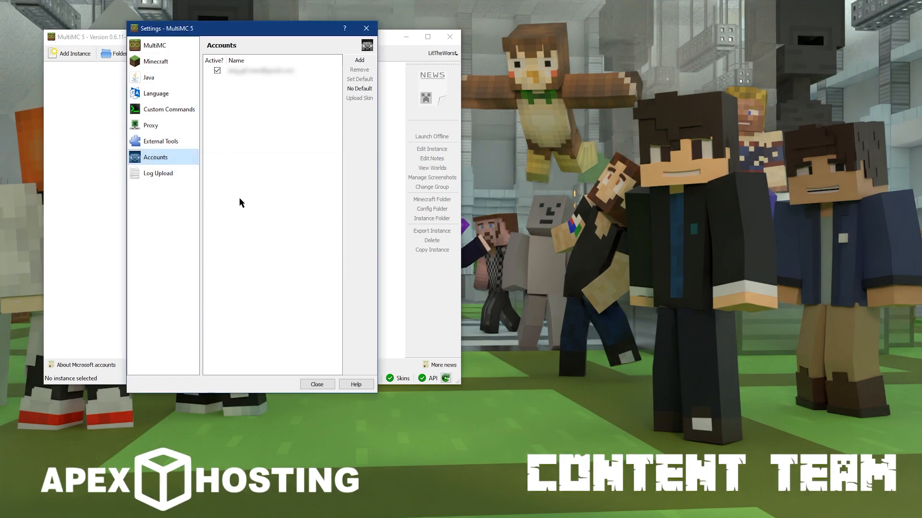
pyautogui.click(271, 70)
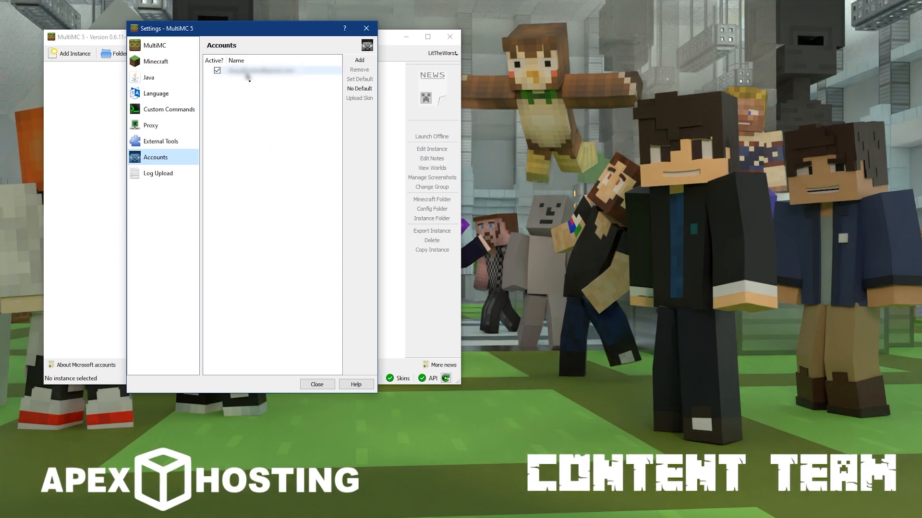
pyautogui.click(316, 384)
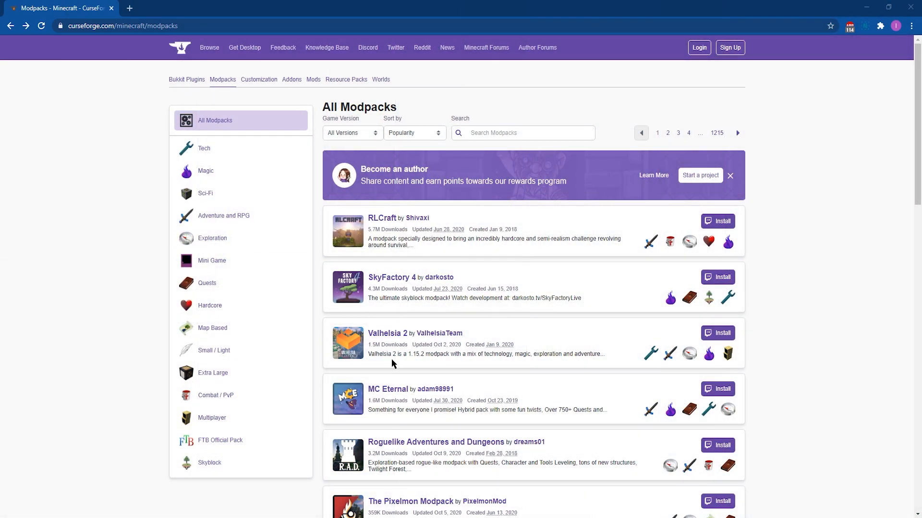
# Scroll the curseforge.com/minecraft/modpacks list and open the SkyFactory 4 page
pyautogui.click(118, 25)
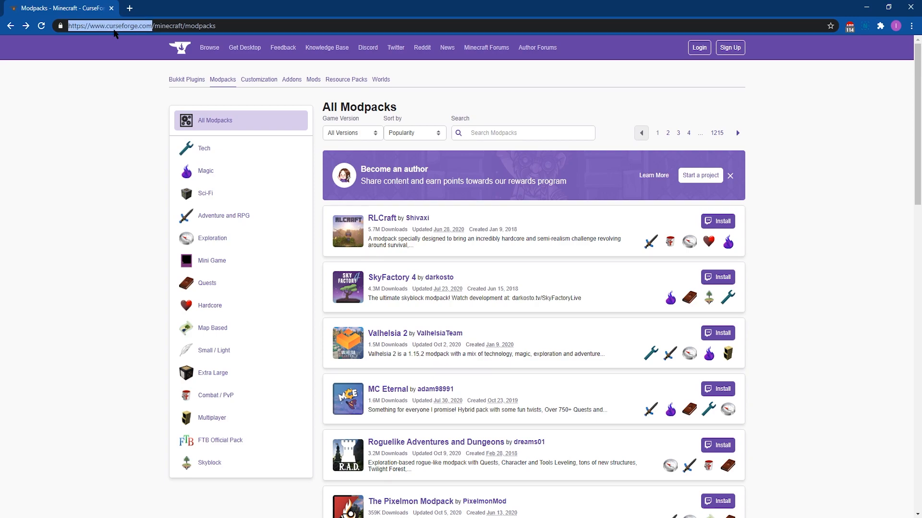
pyautogui.click(61, 25)
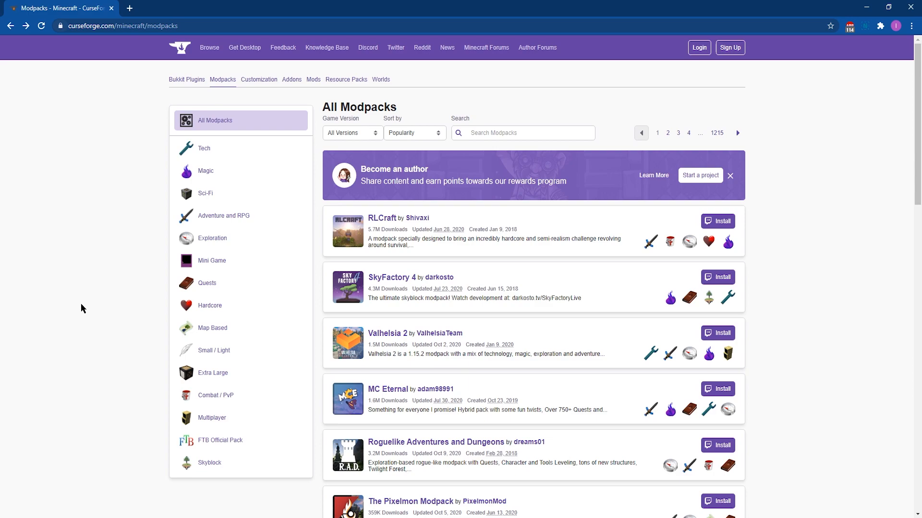
pyautogui.moveTo(345, 196)
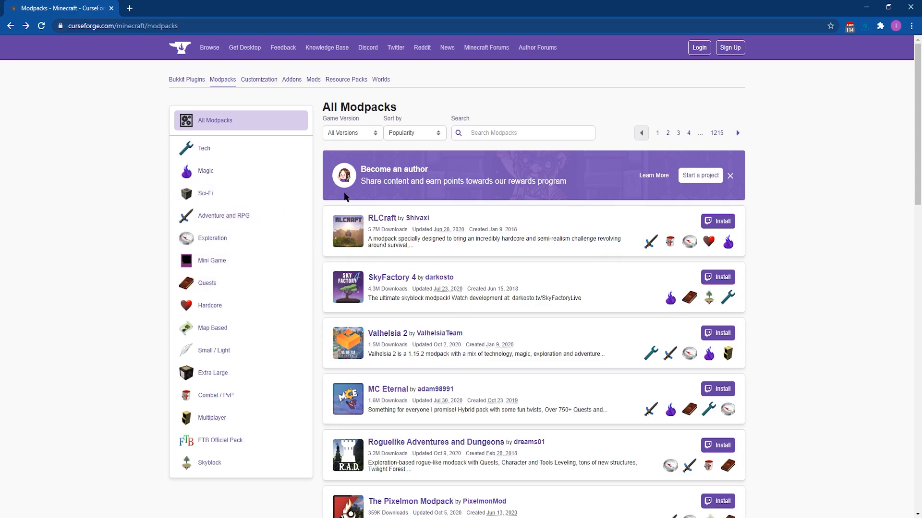
pyautogui.moveTo(427, 214)
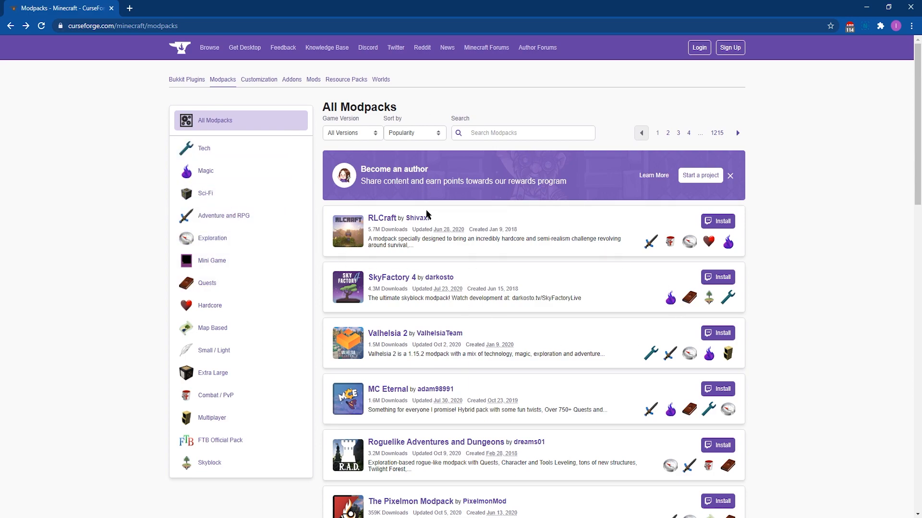
pyautogui.scroll(-3)
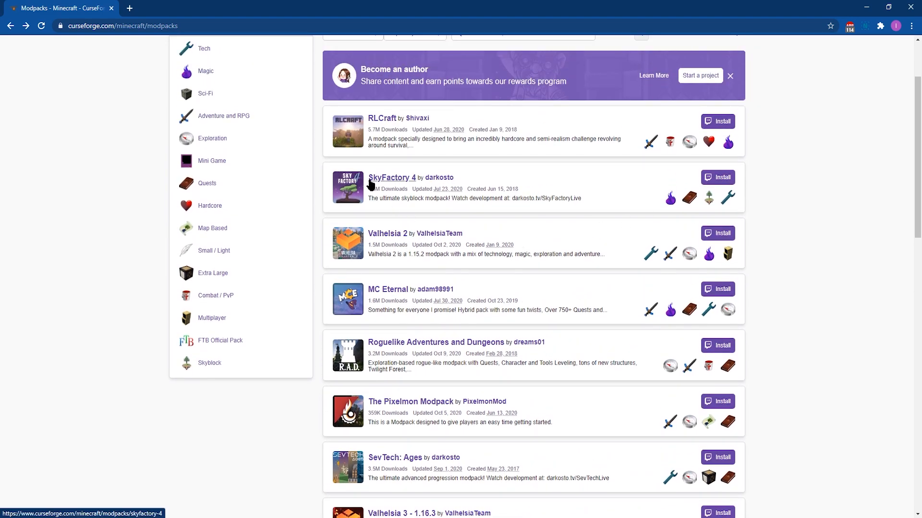
pyautogui.click(392, 177)
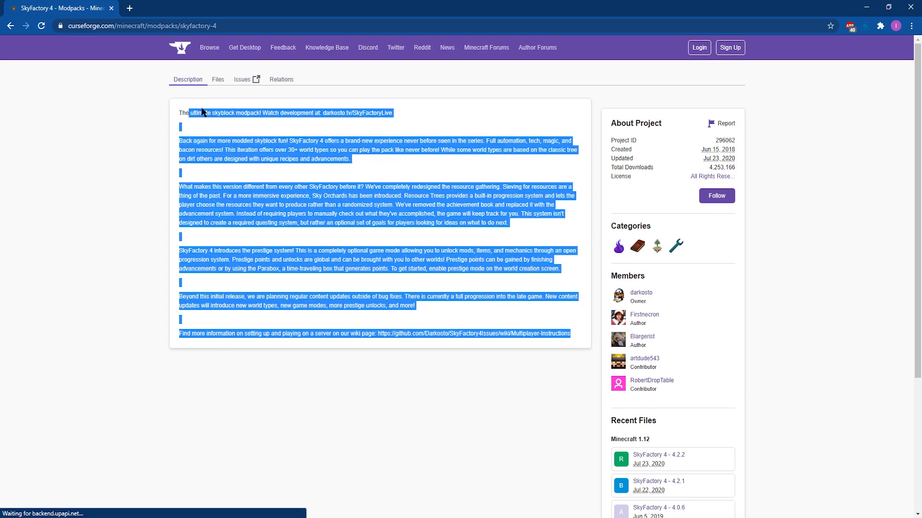
# Download the SkyFactory 4 - 4.2.2 zip from the modpack's Files list
pyautogui.click(217, 79)
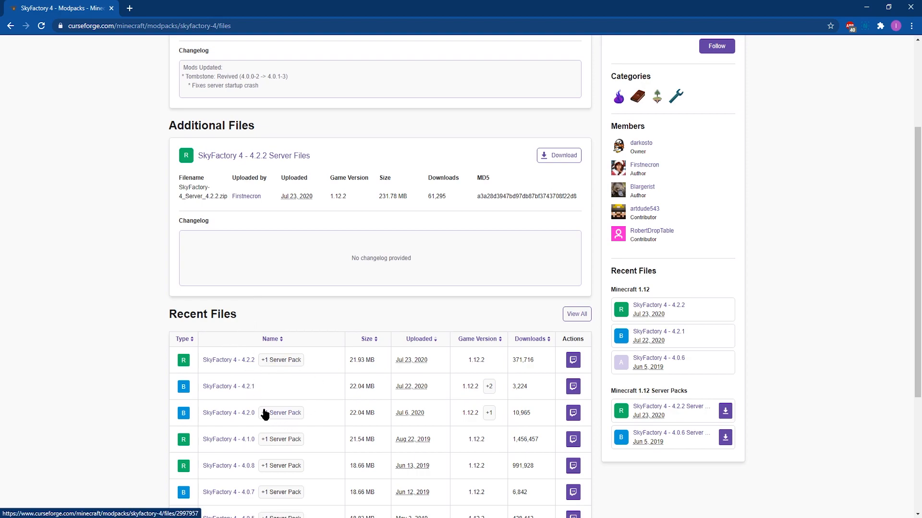
pyautogui.moveTo(228, 360)
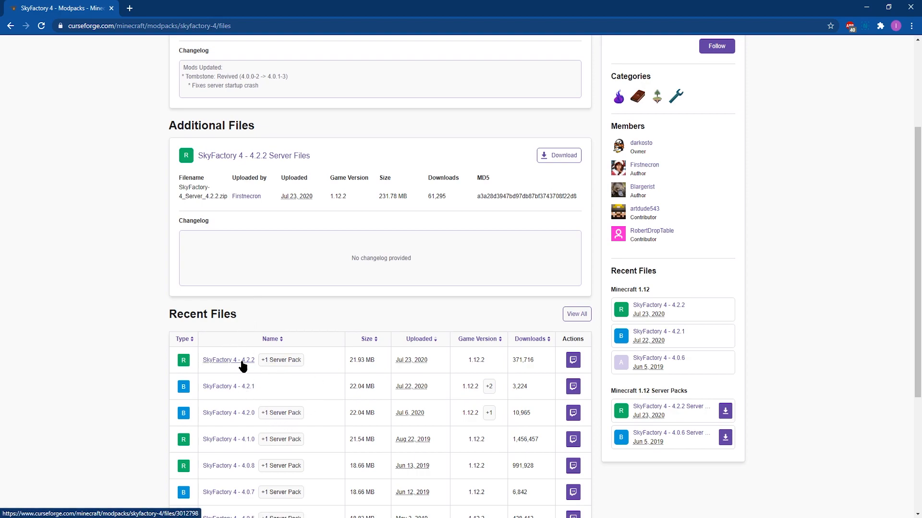
pyautogui.click(227, 360)
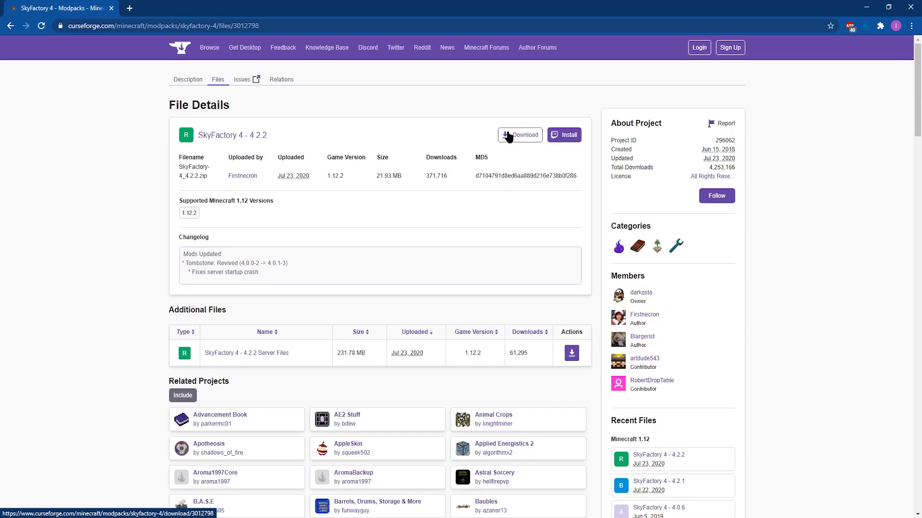
pyautogui.click(520, 135)
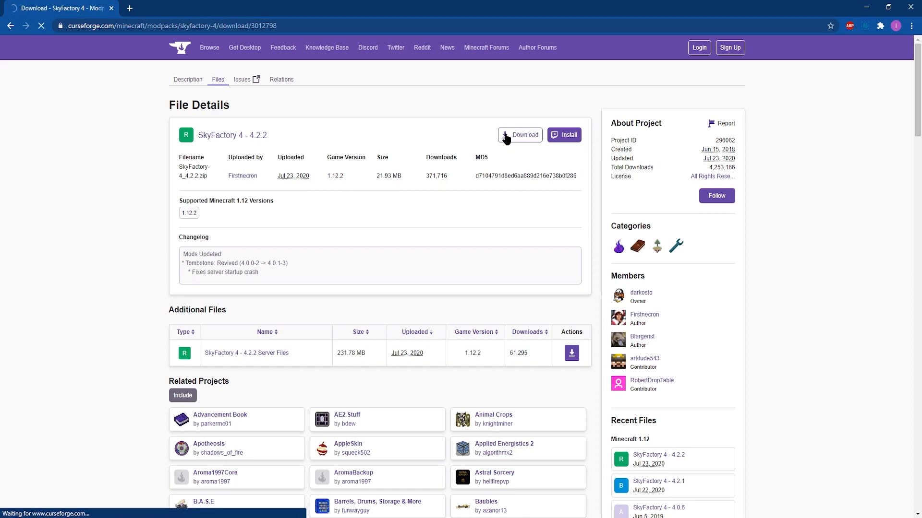
pyautogui.click(522, 134)
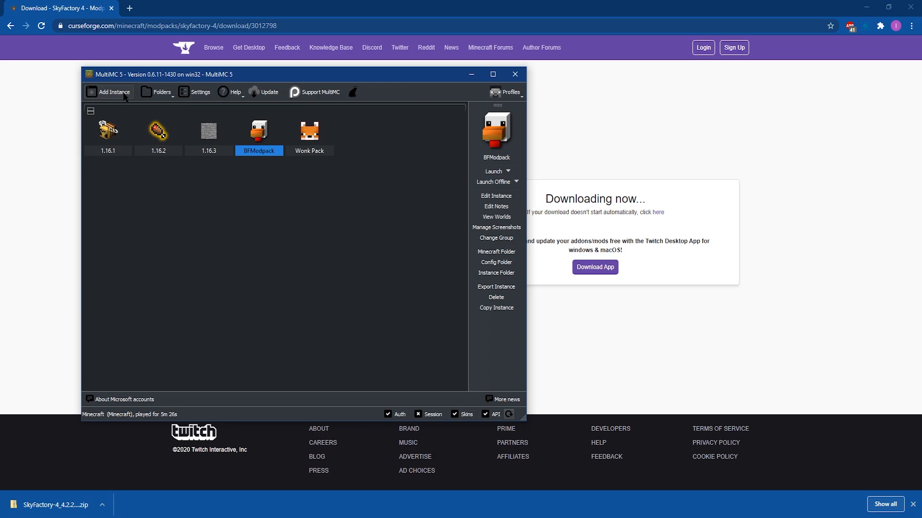
# Start a new instance imported from zip, choosing D:\Downloads\SkyFactory-4_4.2.2.zip
pyautogui.click(115, 91)
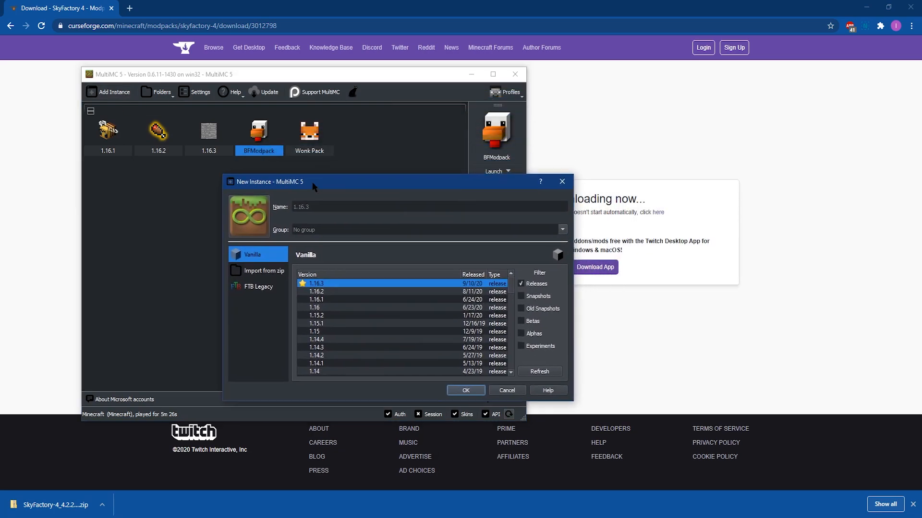
pyautogui.click(221, 269)
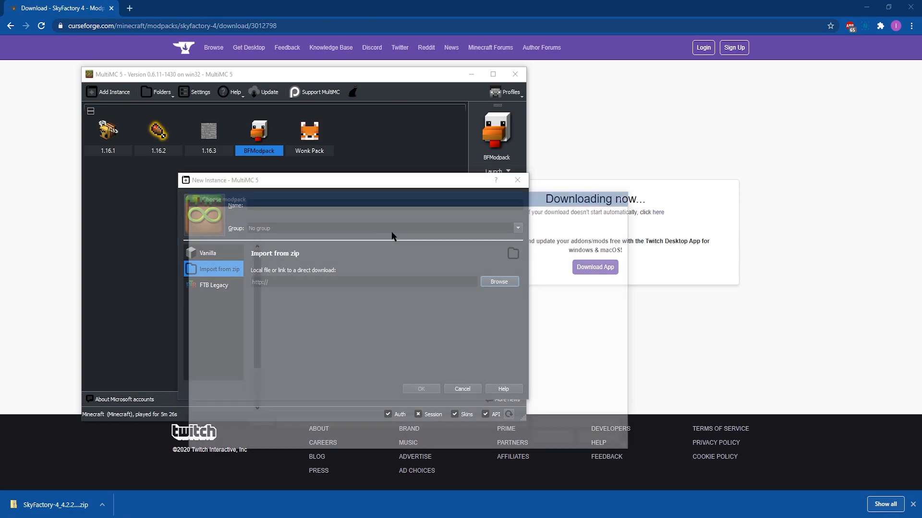
pyautogui.click(498, 282)
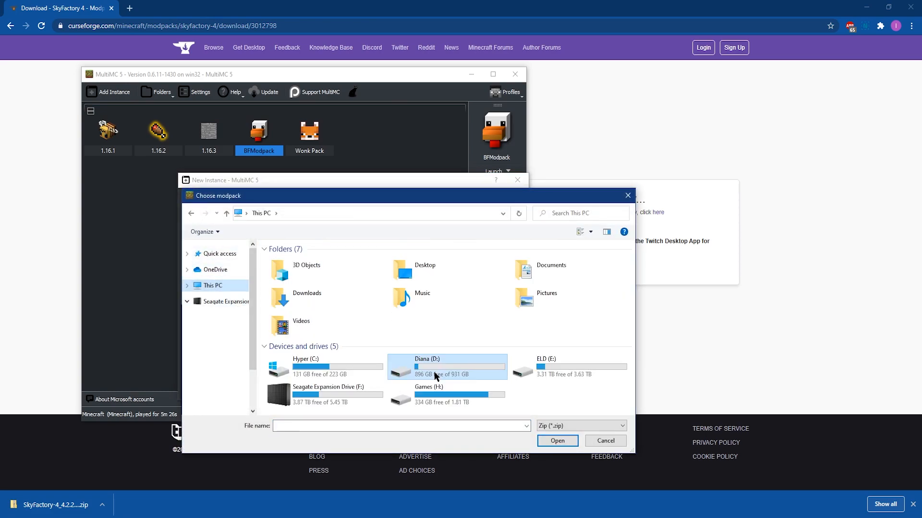
pyautogui.doubleClick(446, 367)
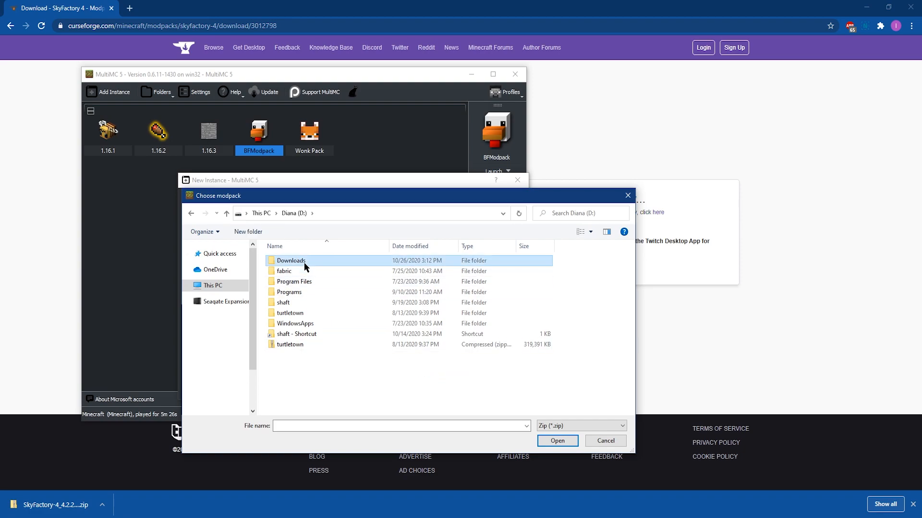
pyautogui.doubleClick(290, 260)
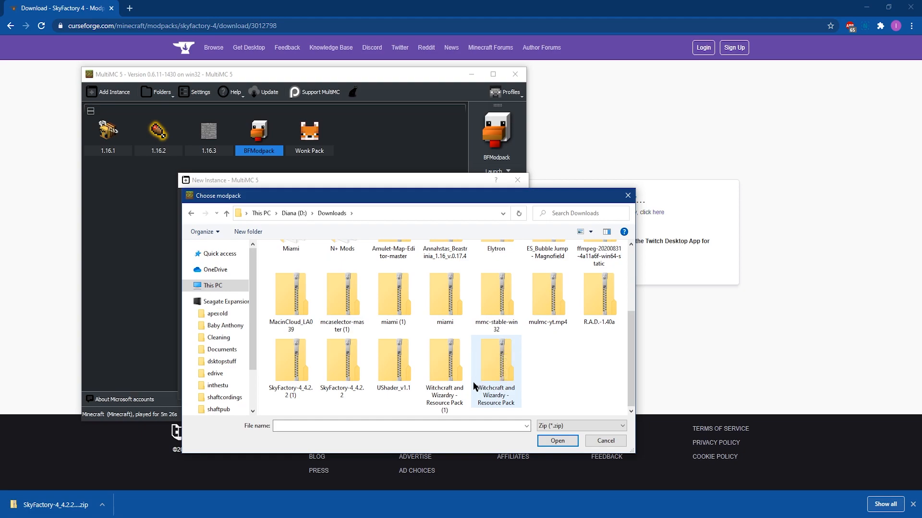
pyautogui.click(343, 361)
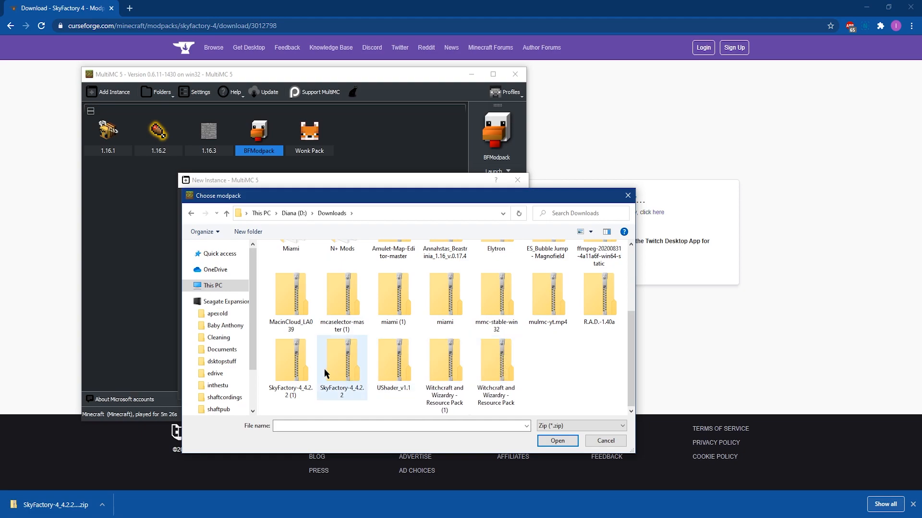
pyautogui.click(556, 441)
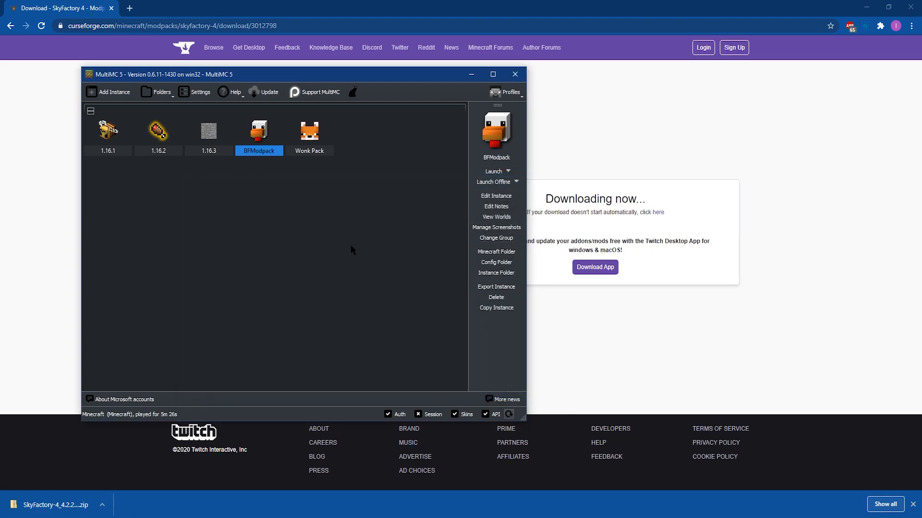
pyautogui.moveTo(239, 320)
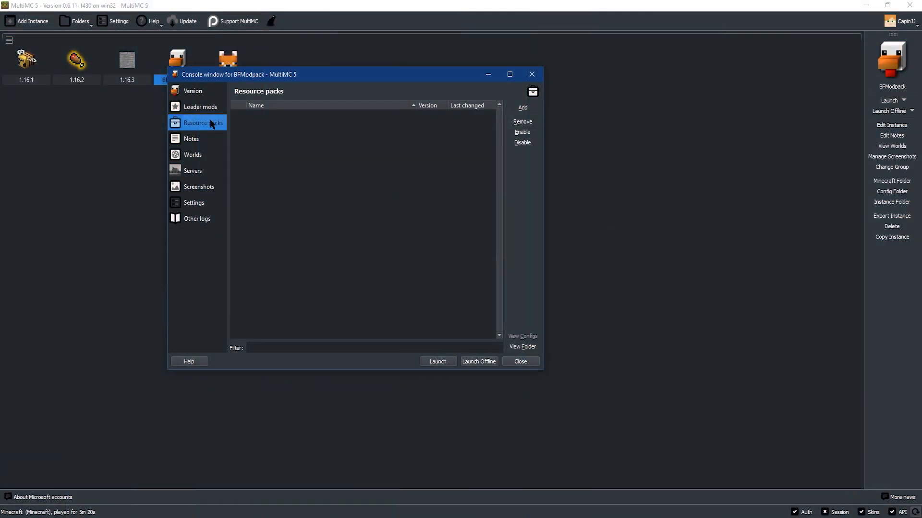
# Scroll through BFModpack's Loader mods list, then close the instance window
pyautogui.click(200, 107)
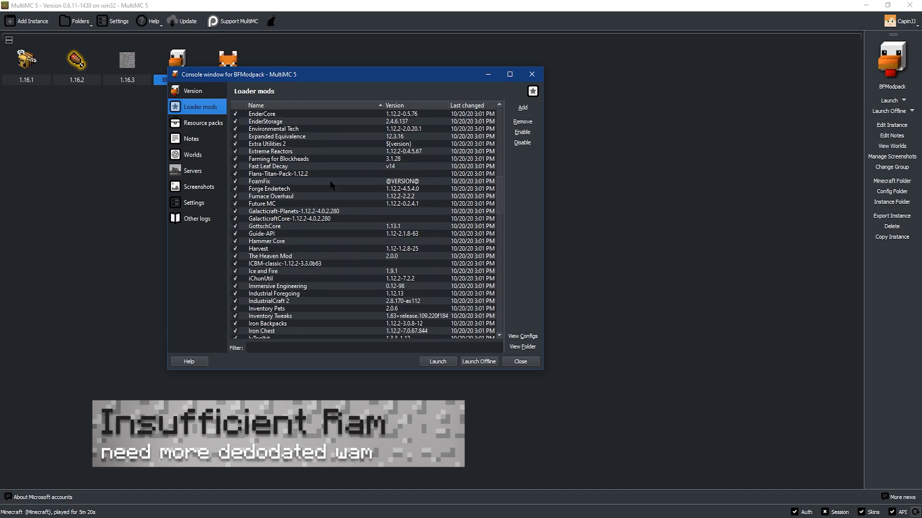
pyautogui.scroll(-3)
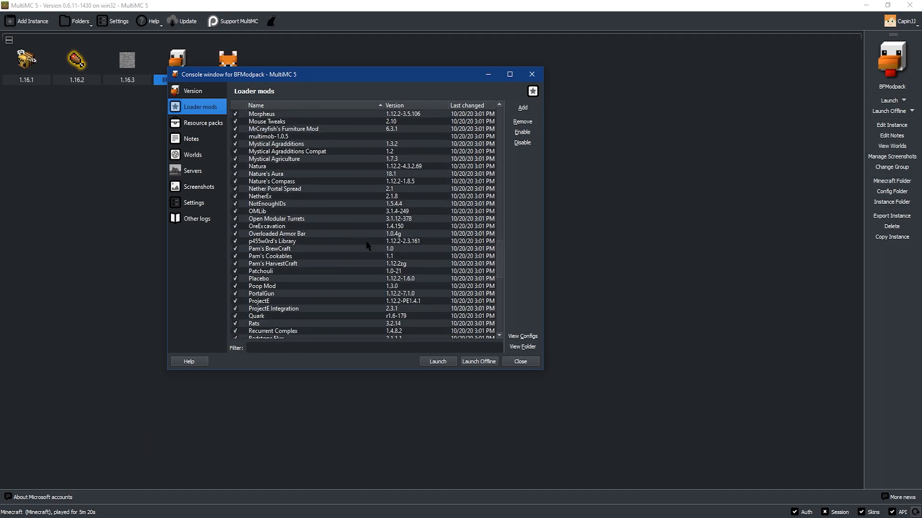
pyautogui.scroll(-3)
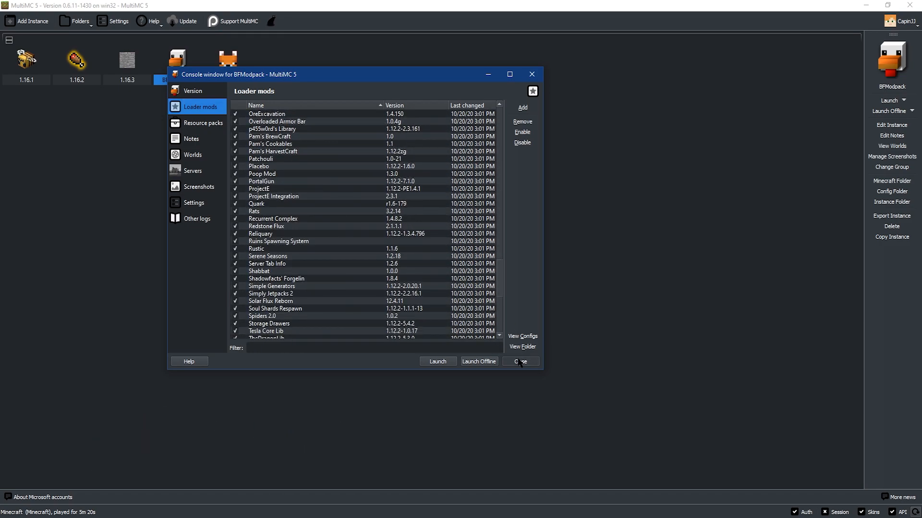
pyautogui.click(519, 361)
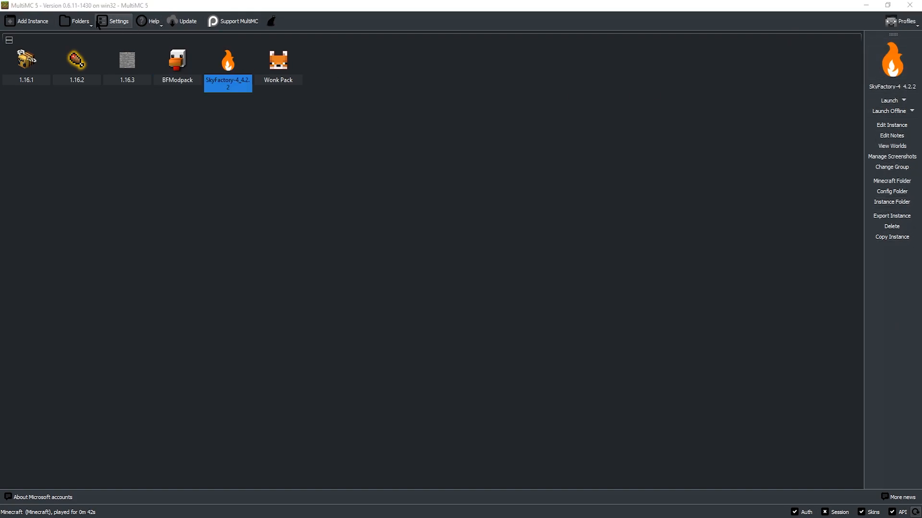
pyautogui.click(118, 21)
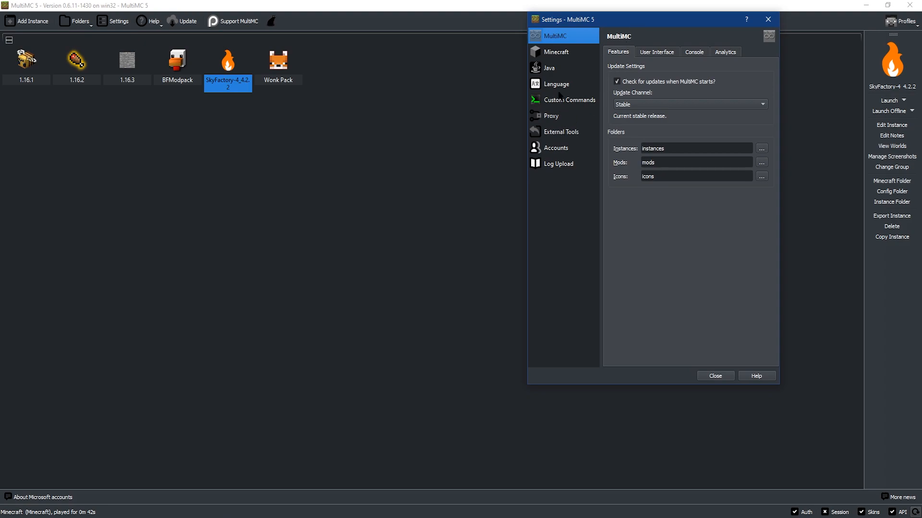
pyautogui.click(547, 67)
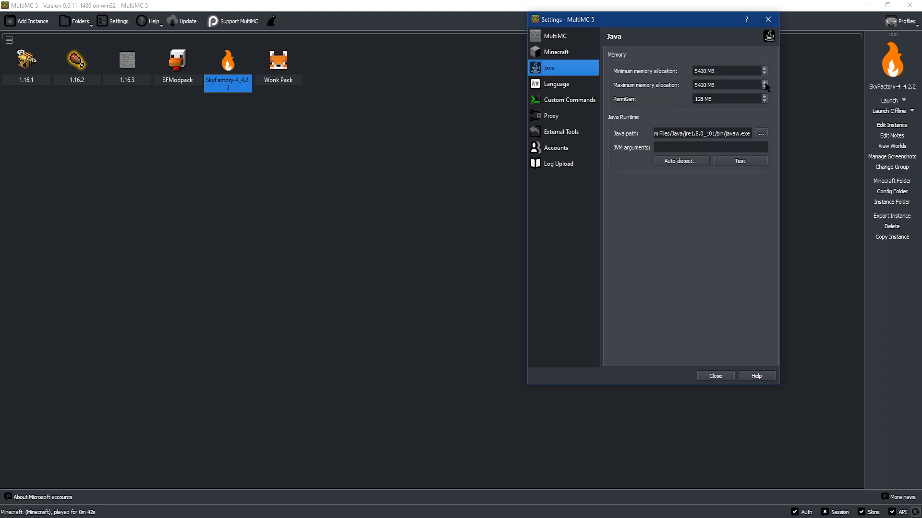
pyautogui.click(764, 88)
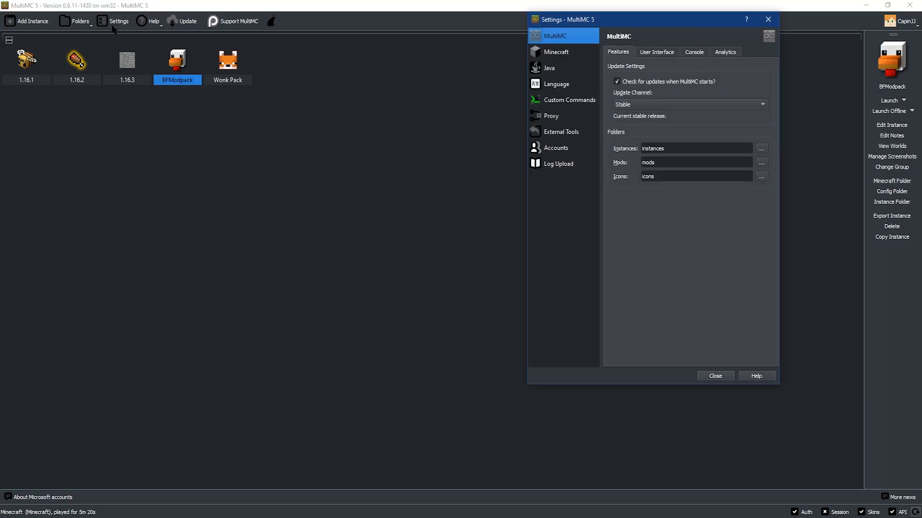
pyautogui.click(715, 376)
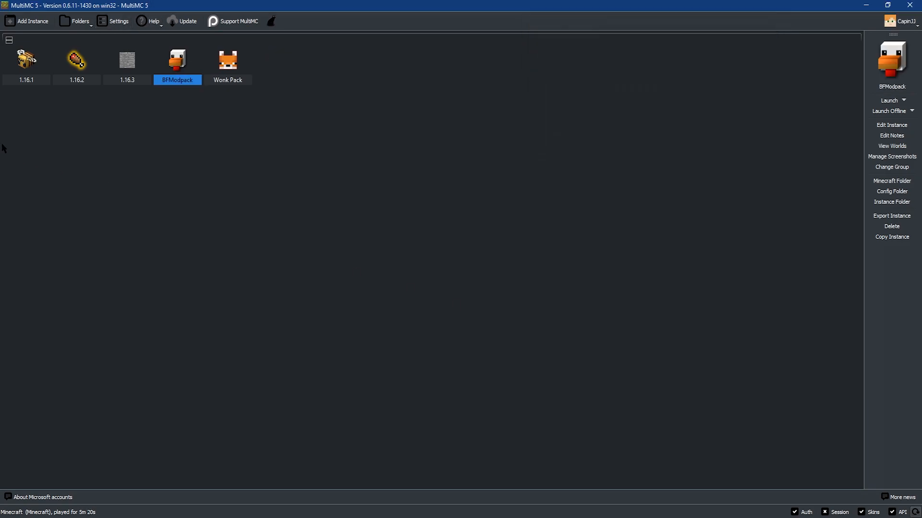
pyautogui.rightClick(178, 59)
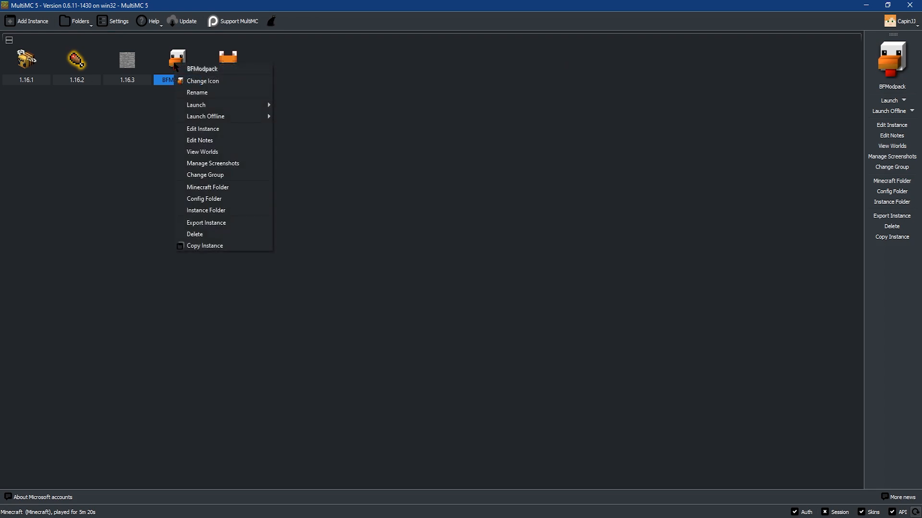
pyautogui.moveTo(202, 129)
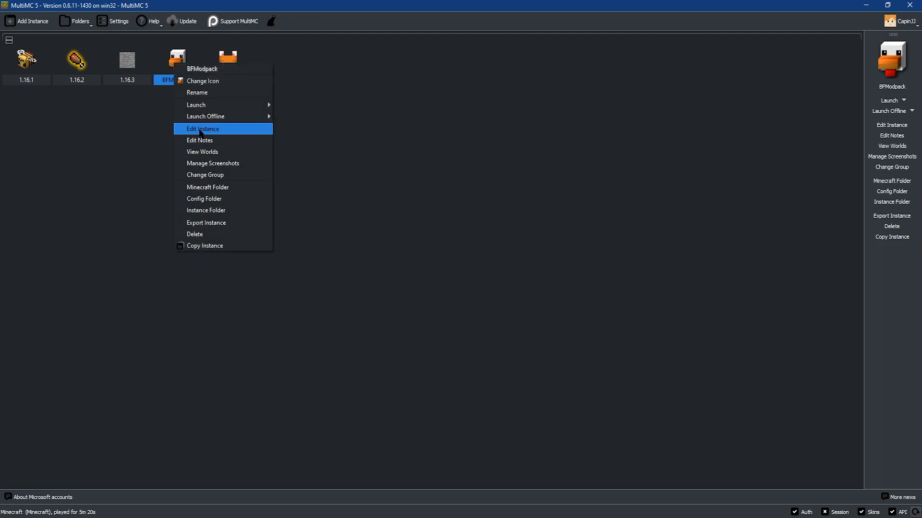
pyautogui.click(202, 129)
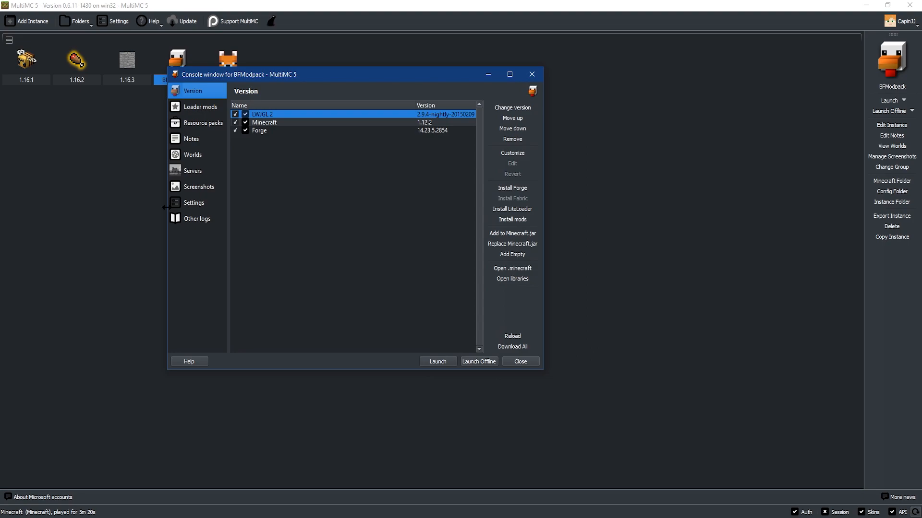
pyautogui.click(194, 202)
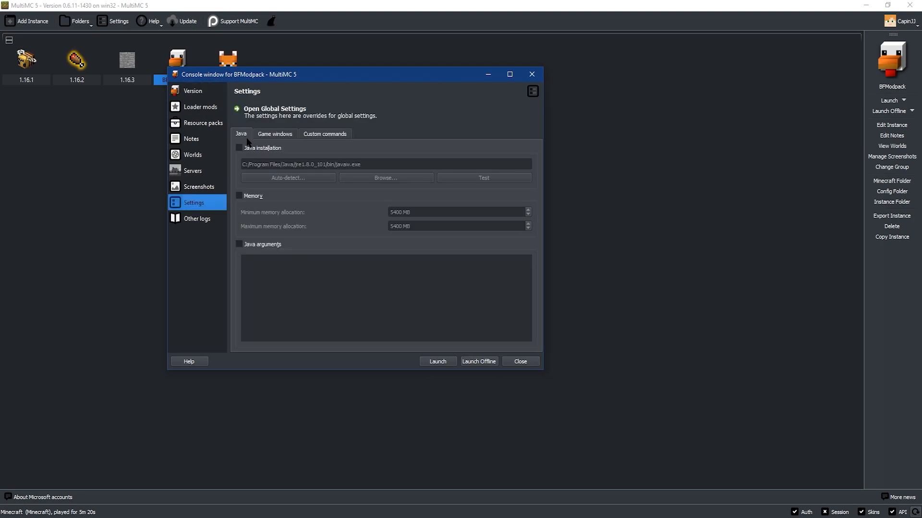
pyautogui.moveTo(246, 142)
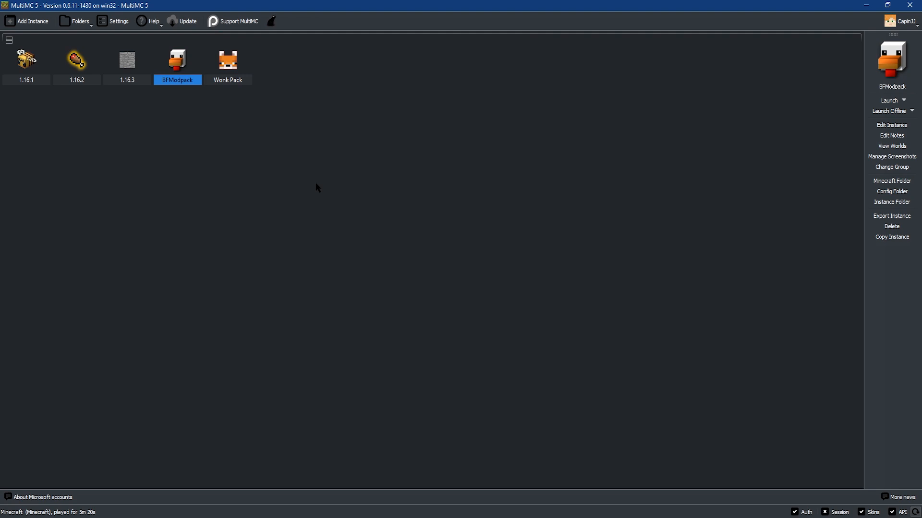
# Close the BFModpack instance window after its Minecraft 1.12.2 session crashes
pyautogui.click(889, 100)
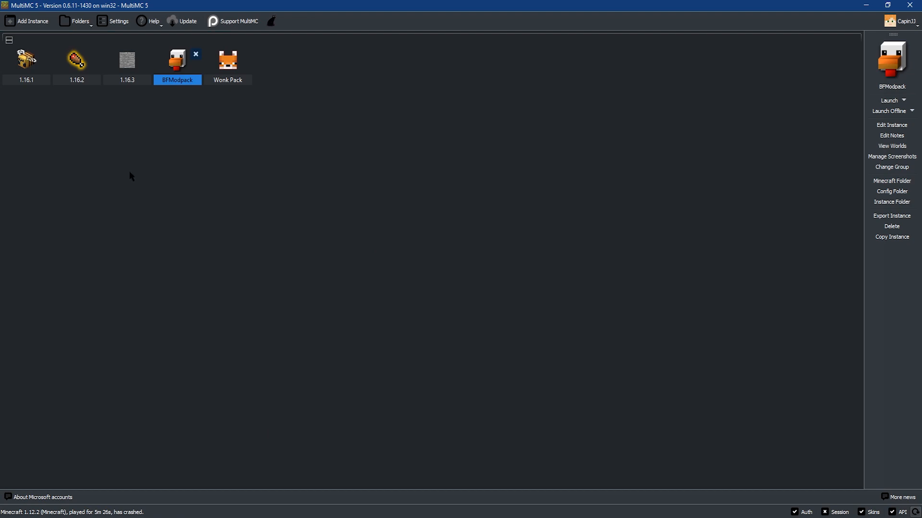
pyautogui.moveTo(778, 133)
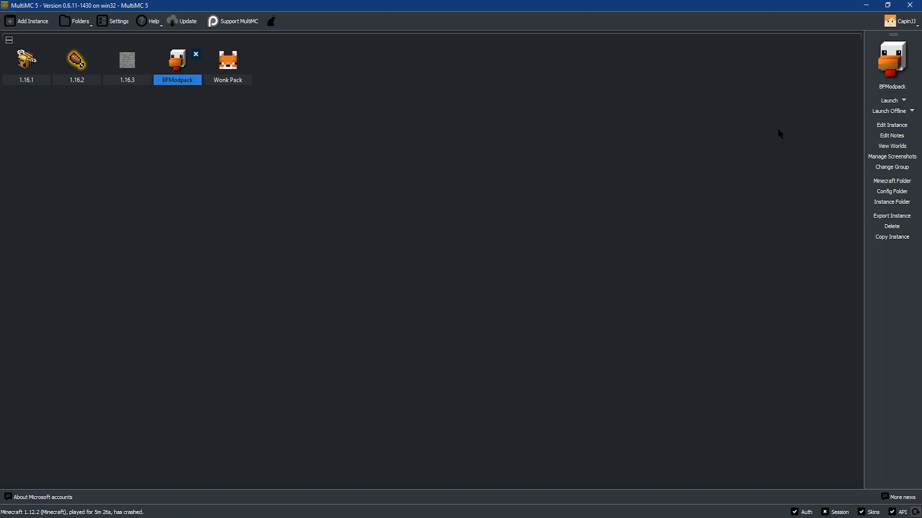
# Remove the only Minecraft account in Manage Accounts, then start adding a new one
pyautogui.click(904, 21)
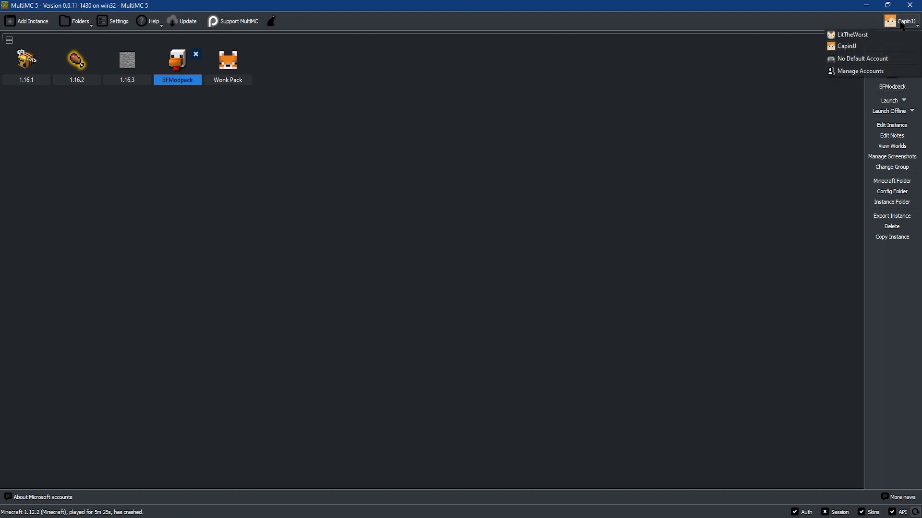
pyautogui.moveTo(867, 71)
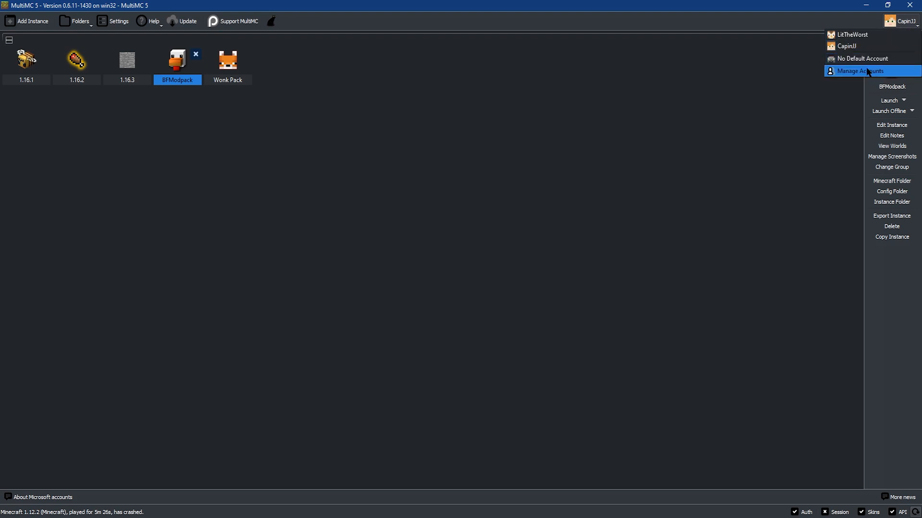
pyautogui.click(857, 71)
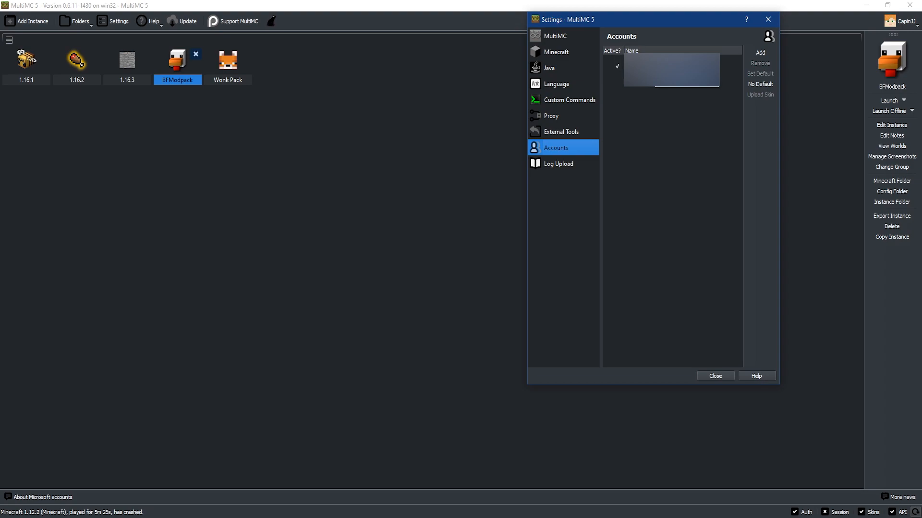
pyautogui.click(670, 65)
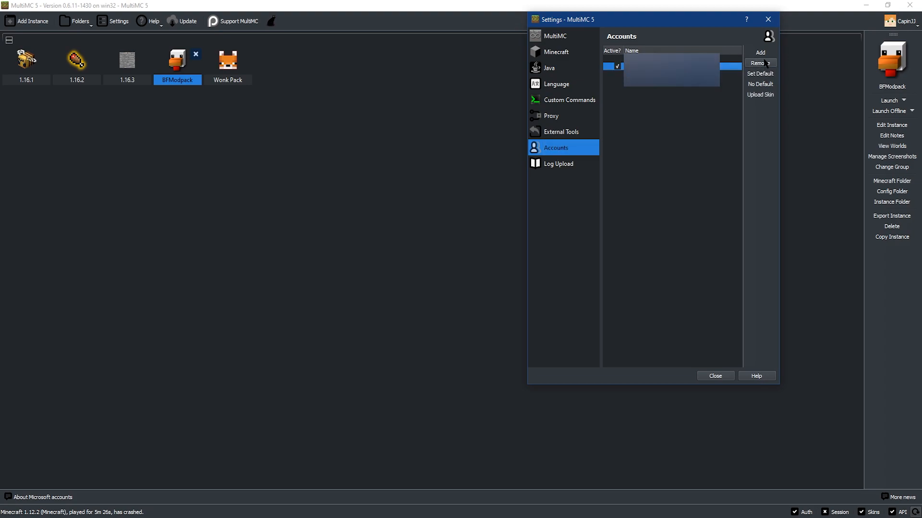
pyautogui.click(759, 63)
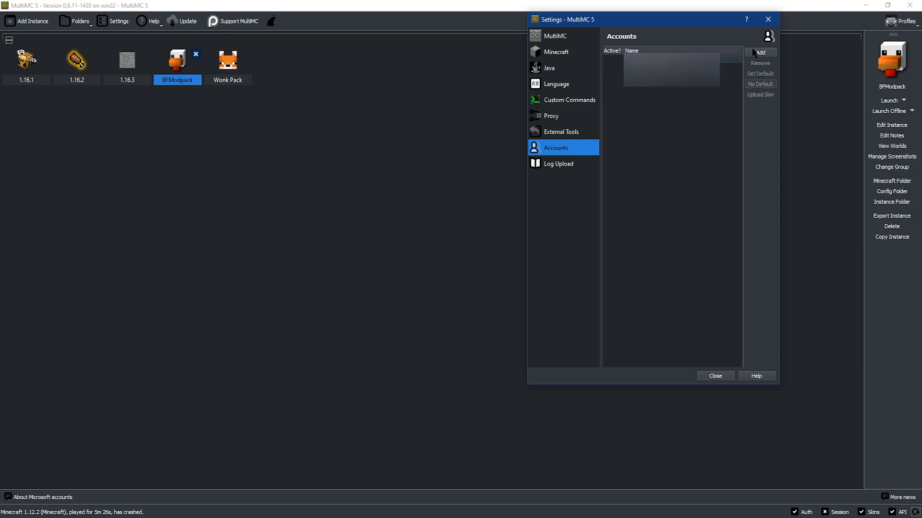
pyautogui.click(760, 52)
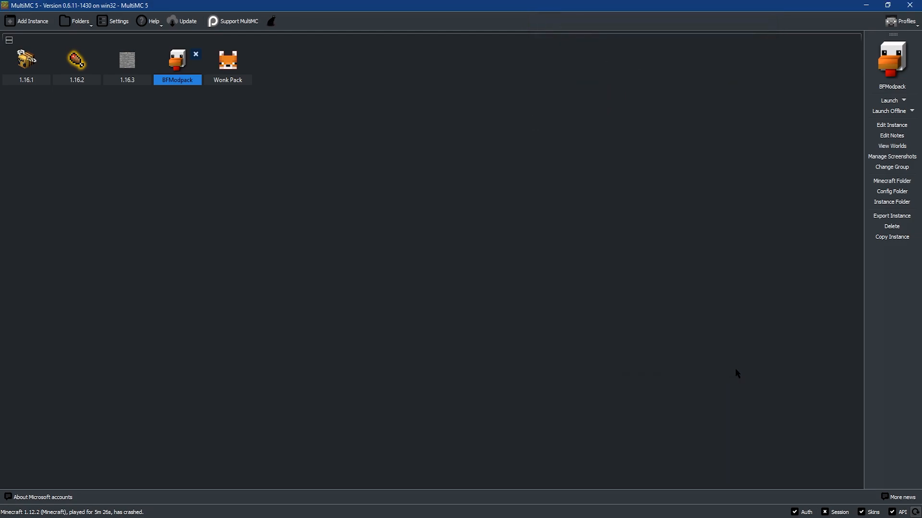
pyautogui.moveTo(705, 400)
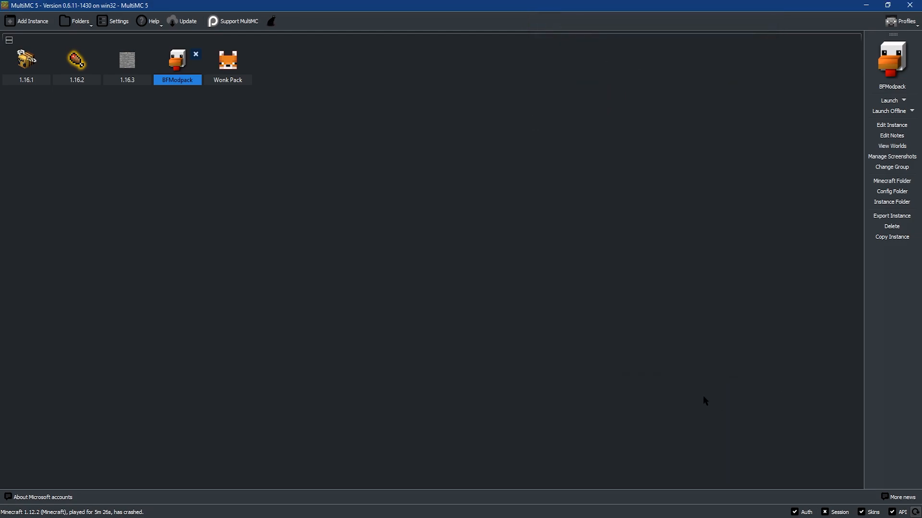
pyautogui.moveTo(720, 400)
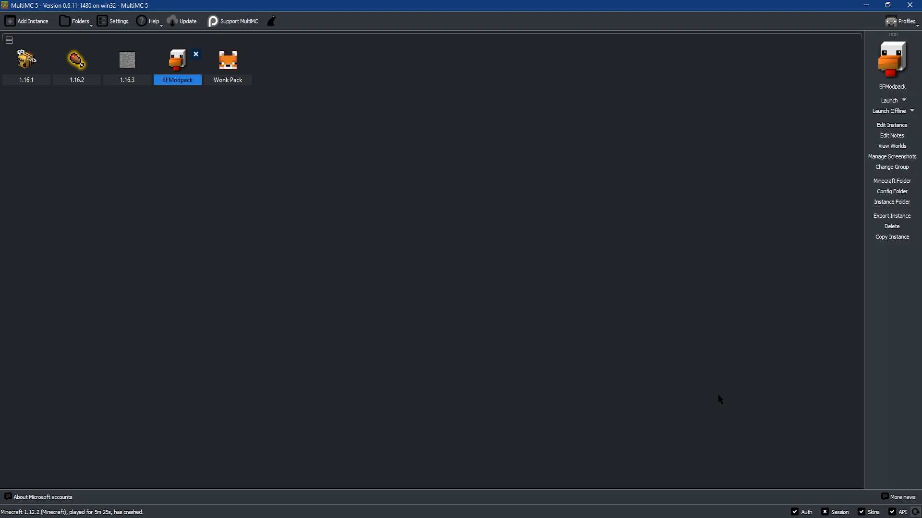